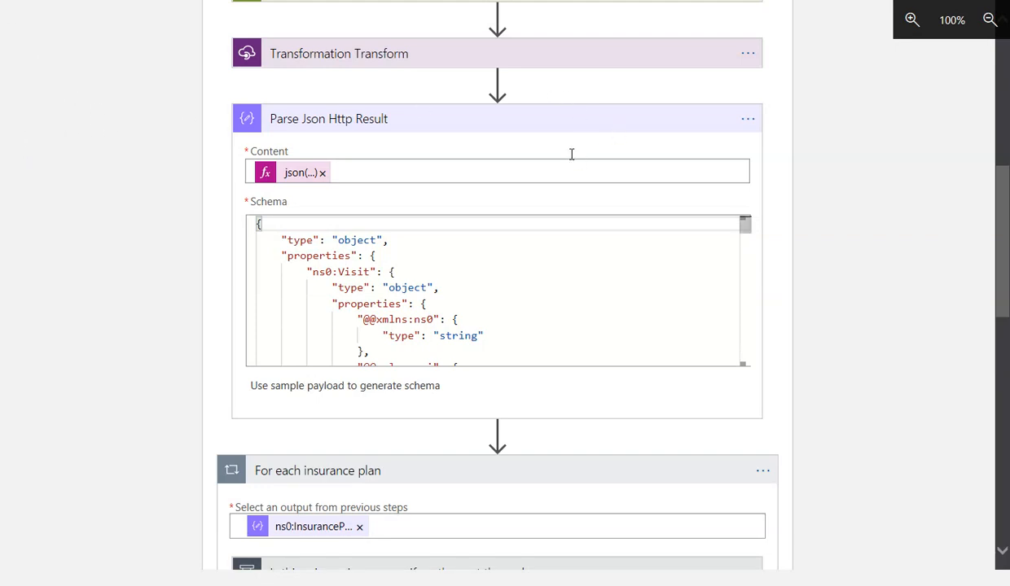
pyautogui.moveTo(690, 133)
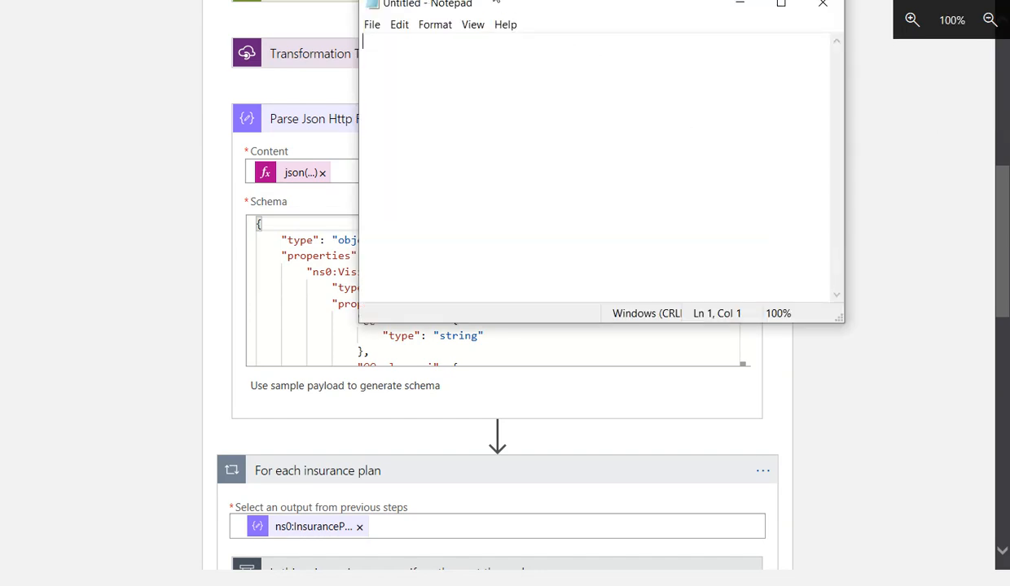
# Step: Note '1. variable' with the JSON {"first":"alex", "last":"gordon"}, correcting typos along the way
pyautogui.write('1. varia')
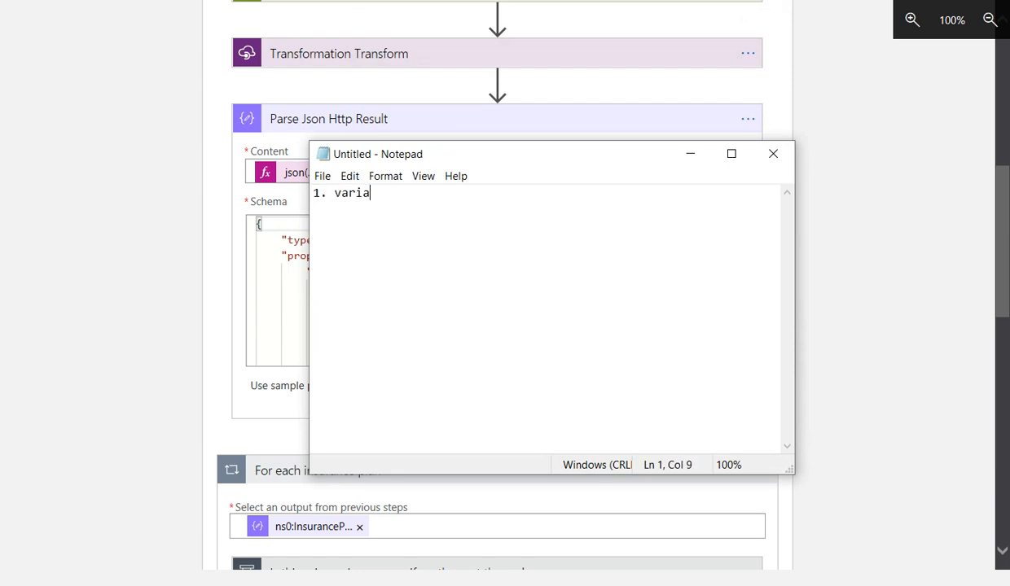
pyautogui.write('ble')
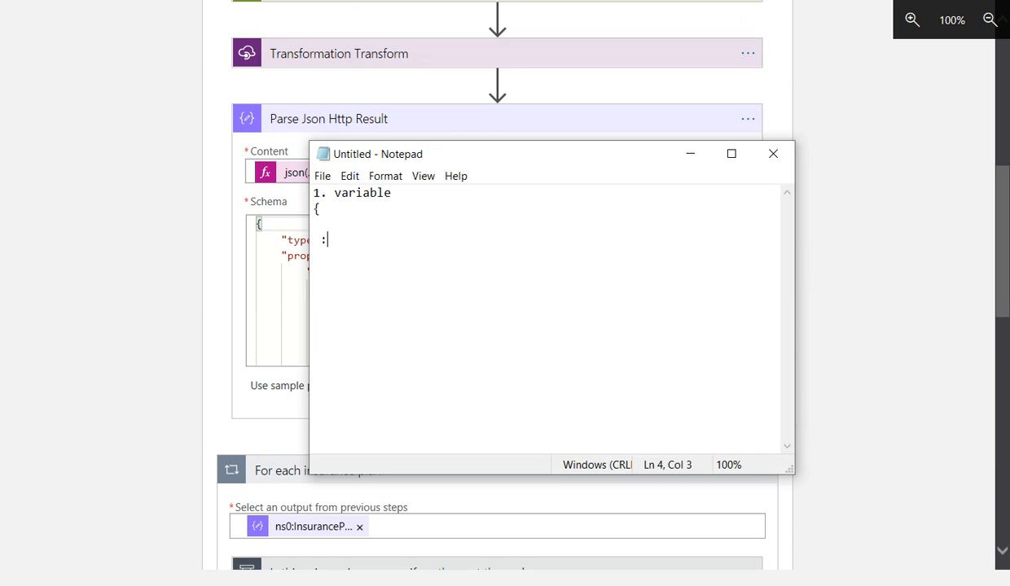
pyautogui.press('Backspace')
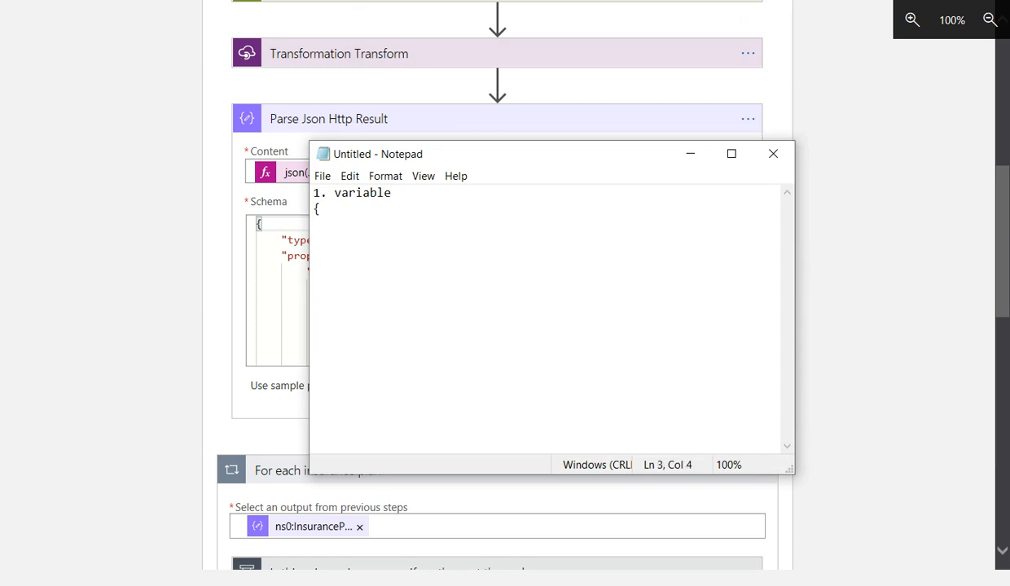
pyautogui.write('"first":')
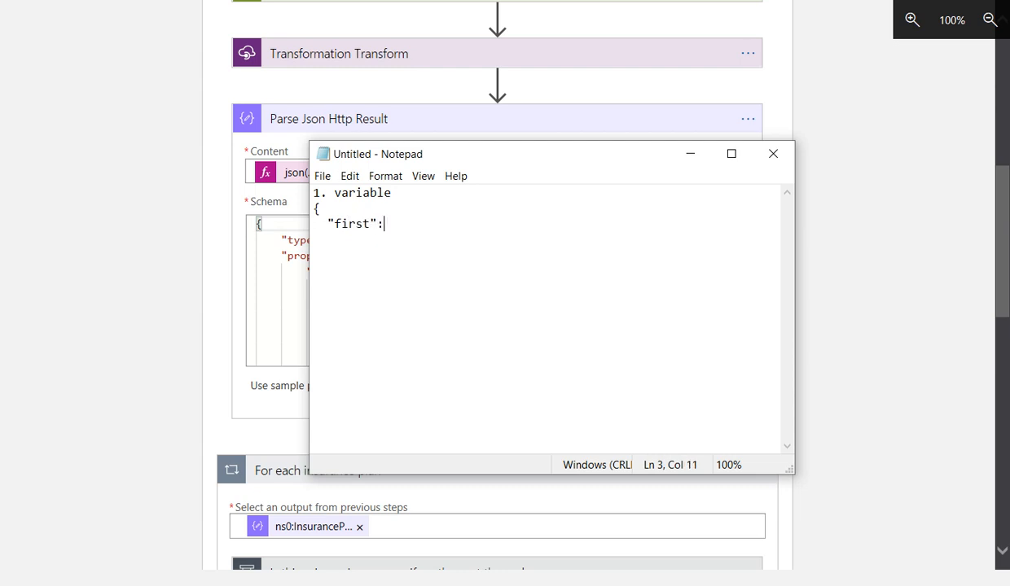
pyautogui.write('"alex",')
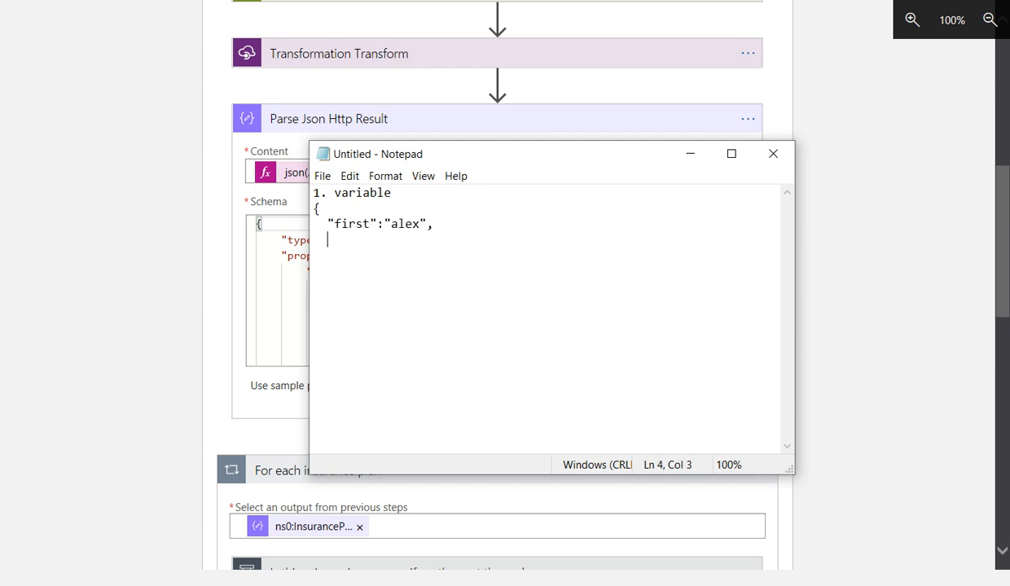
pyautogui.write('";ast":"gordon')
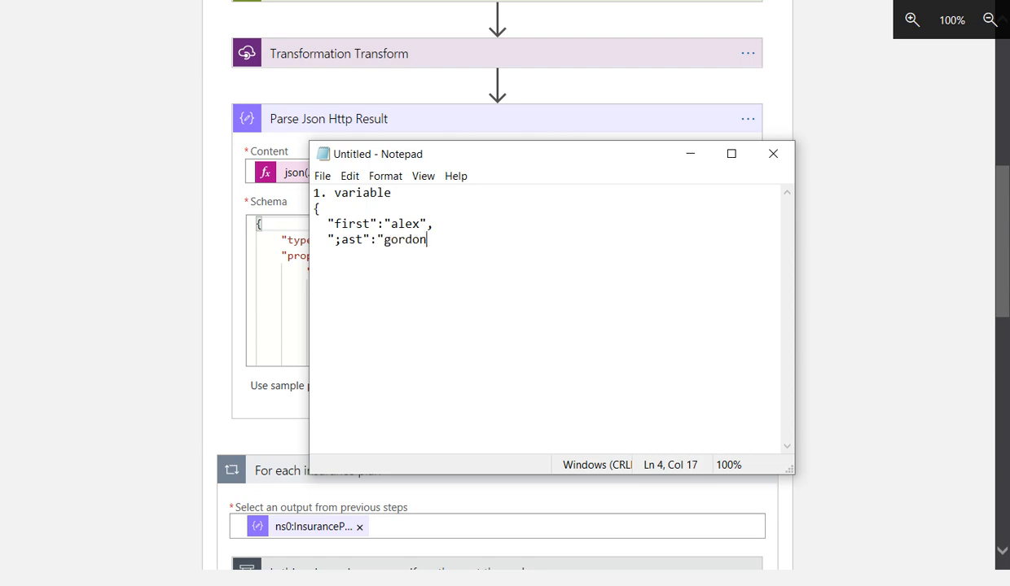
pyautogui.click(325, 239)
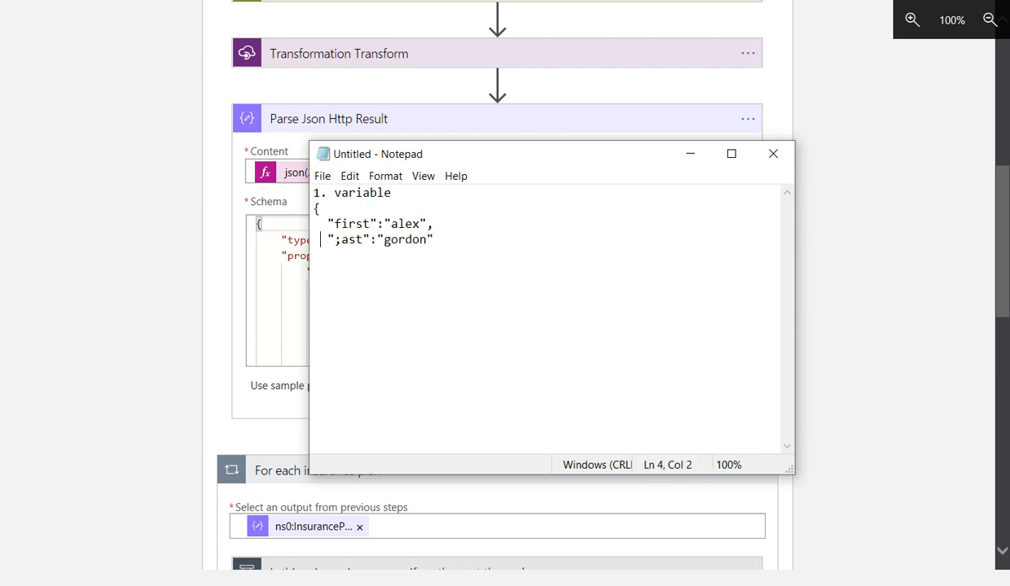
pyautogui.write('last')
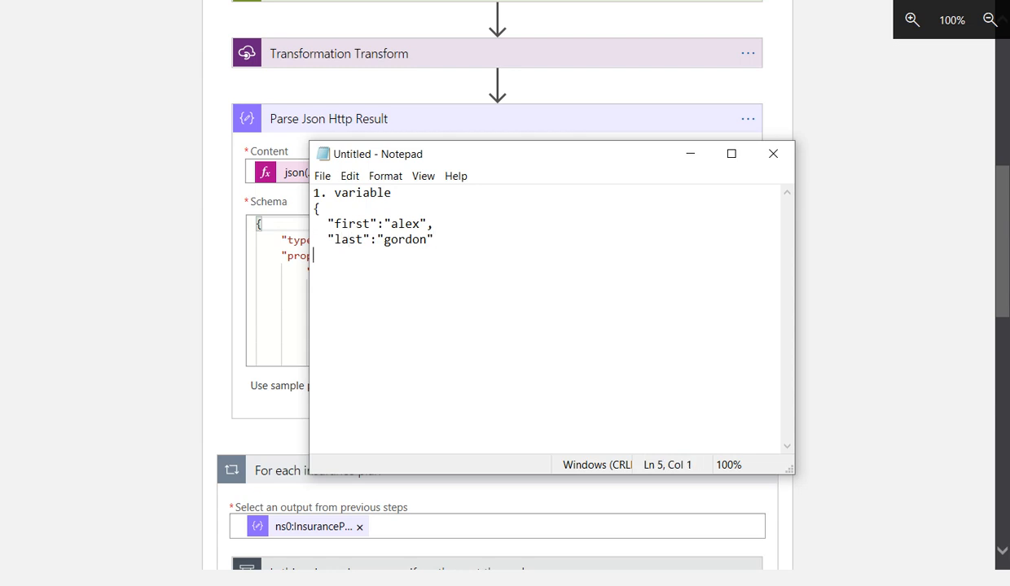
pyautogui.write('}')
pyautogui.write('2.')
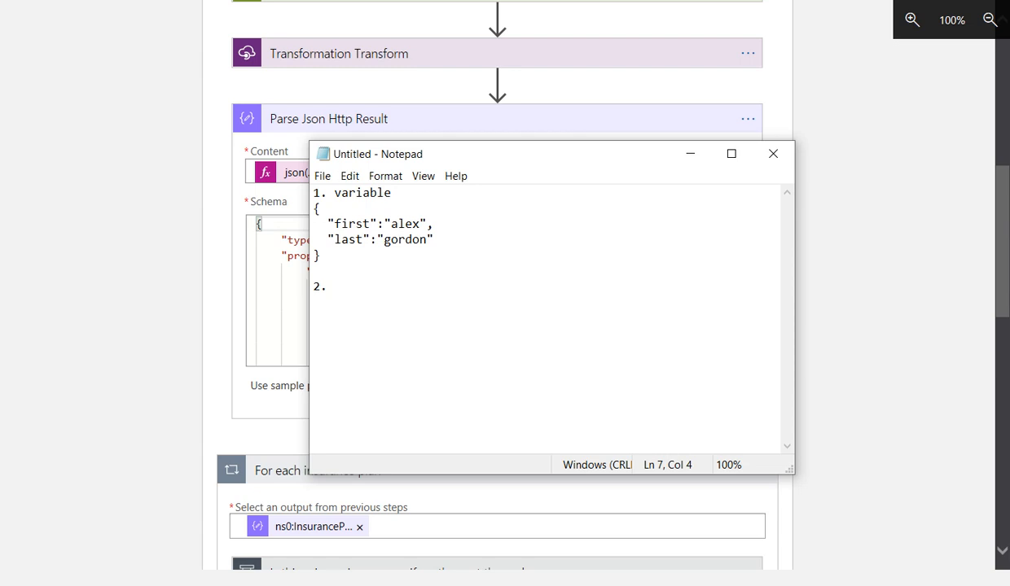
# Step: Note 'Data operations (PARSE) action --we will auto-generate the schema', fixing the 'generate' typo
pyautogui.write('Data operation')
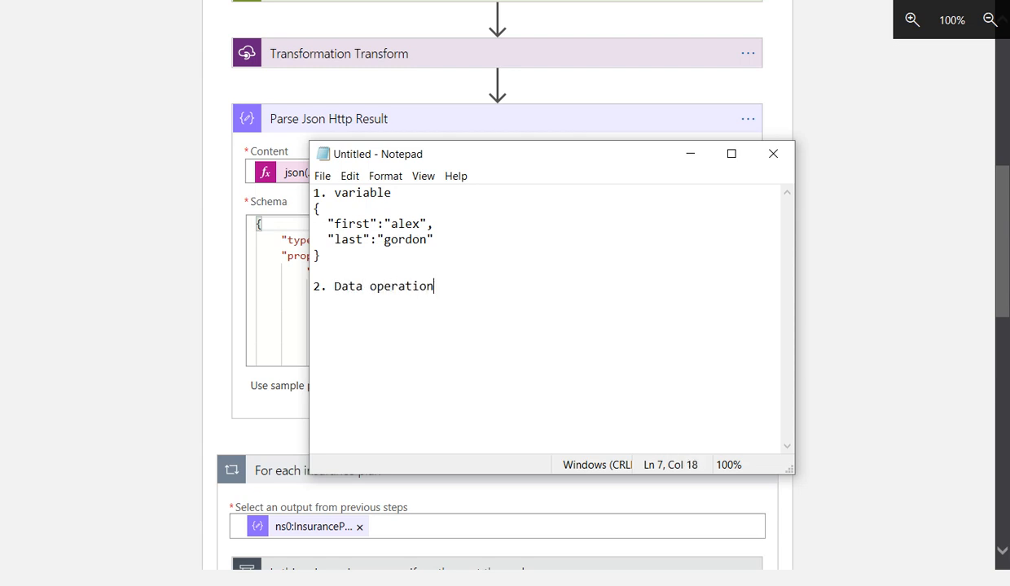
pyautogui.write('s (PARSE) action')
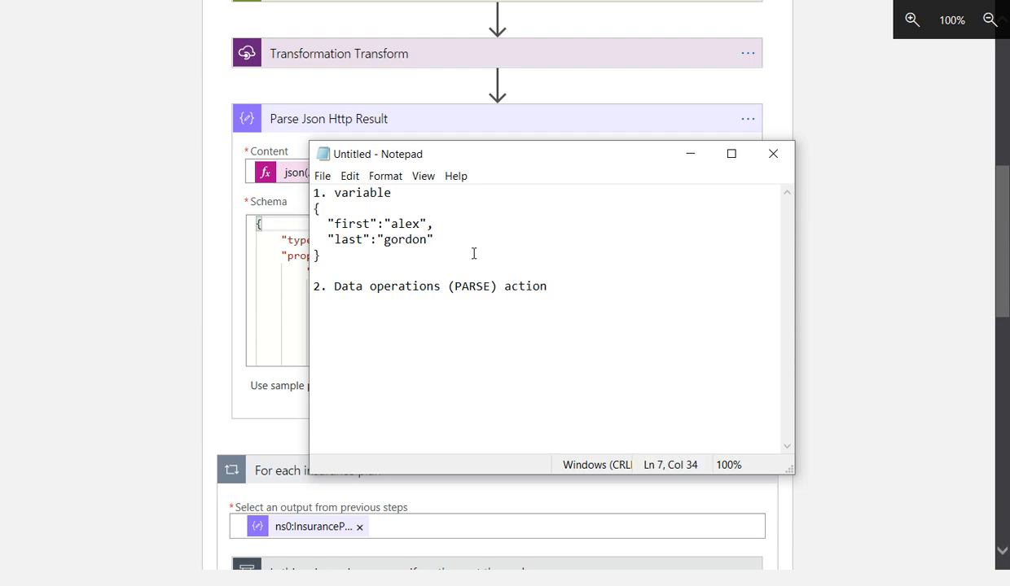
pyautogui.write('--w')
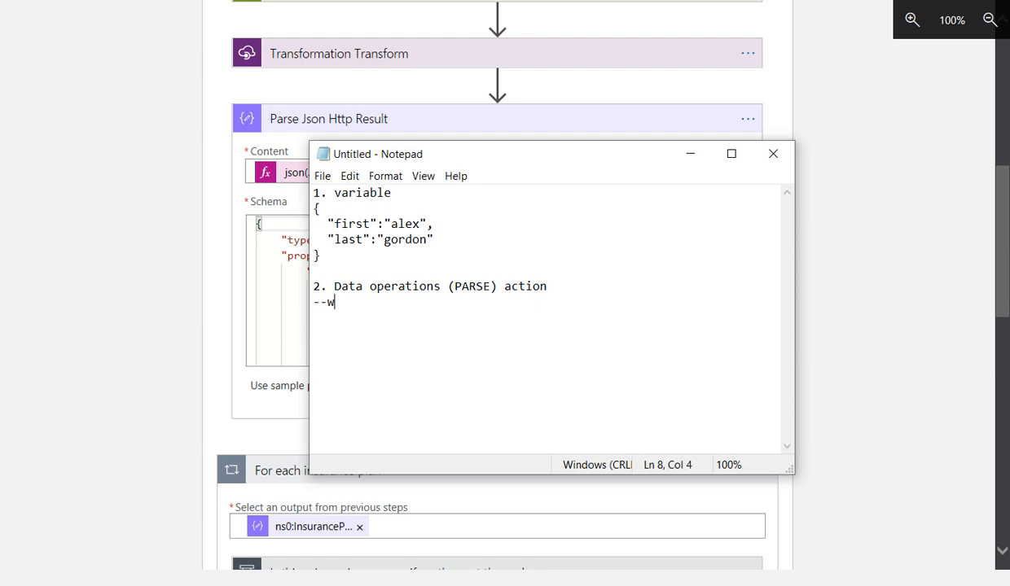
pyautogui.write('e will auto-generaet')
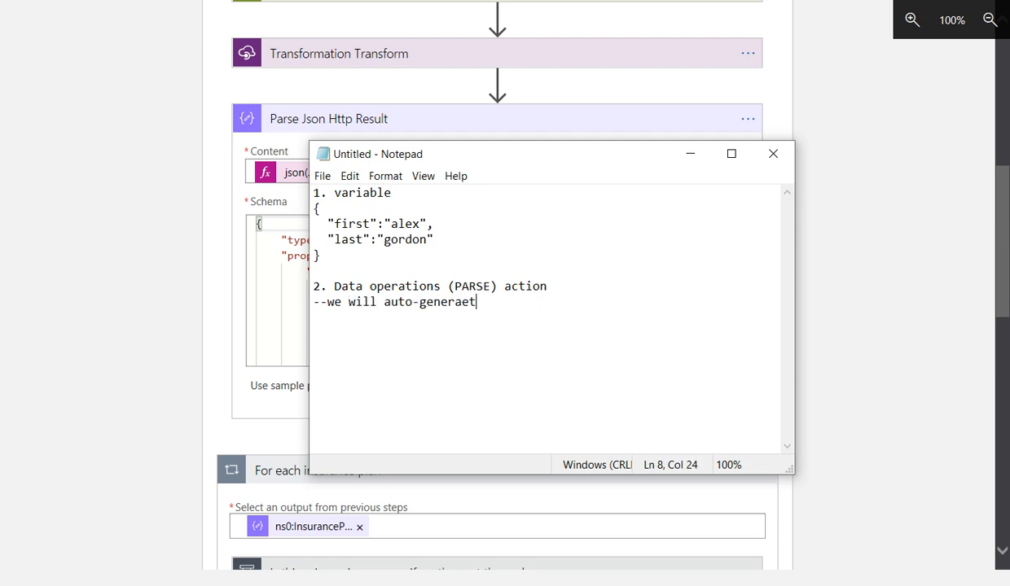
pyautogui.press('BackSpace')
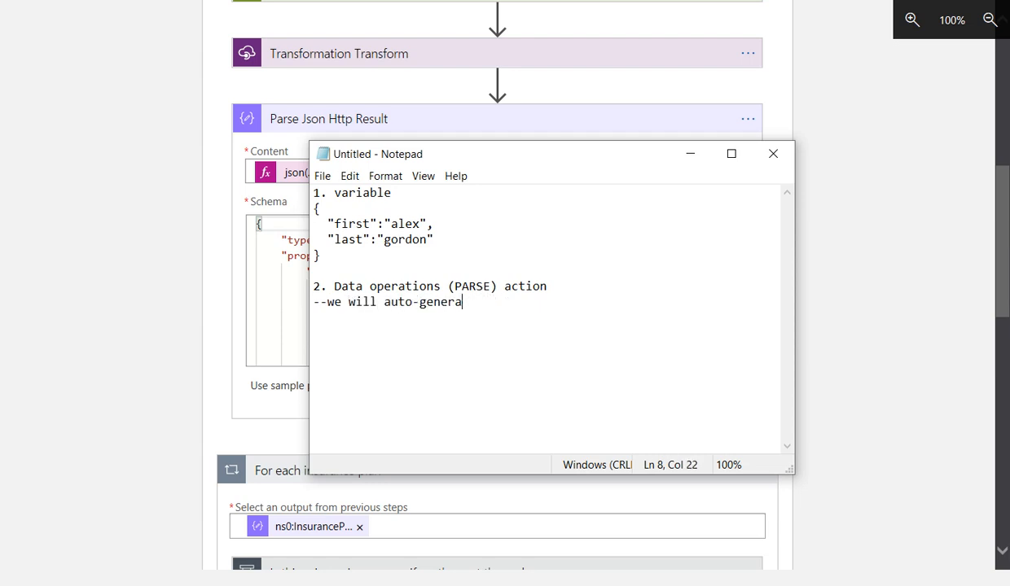
pyautogui.write('te the schema')
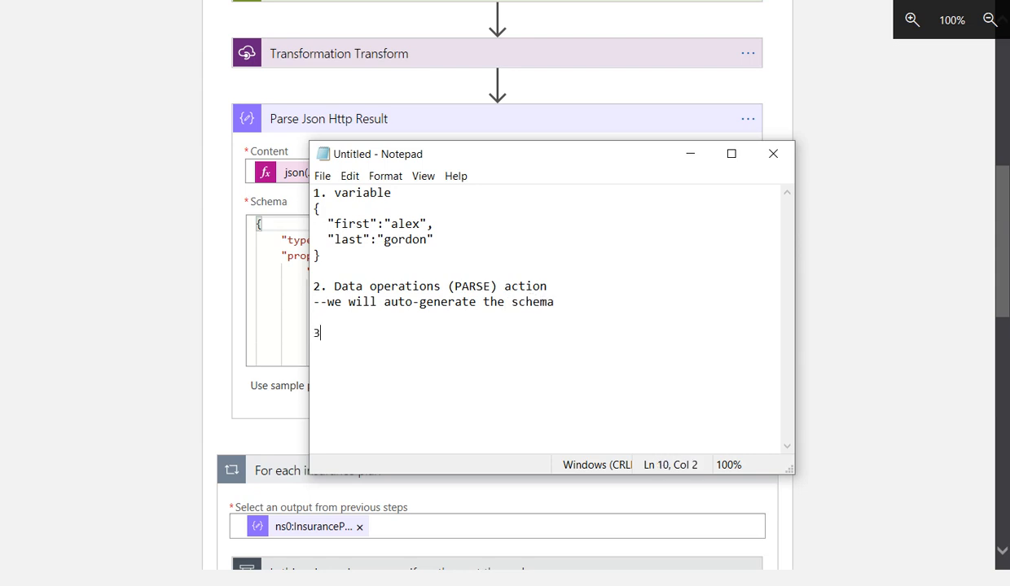
pyautogui.write('.')
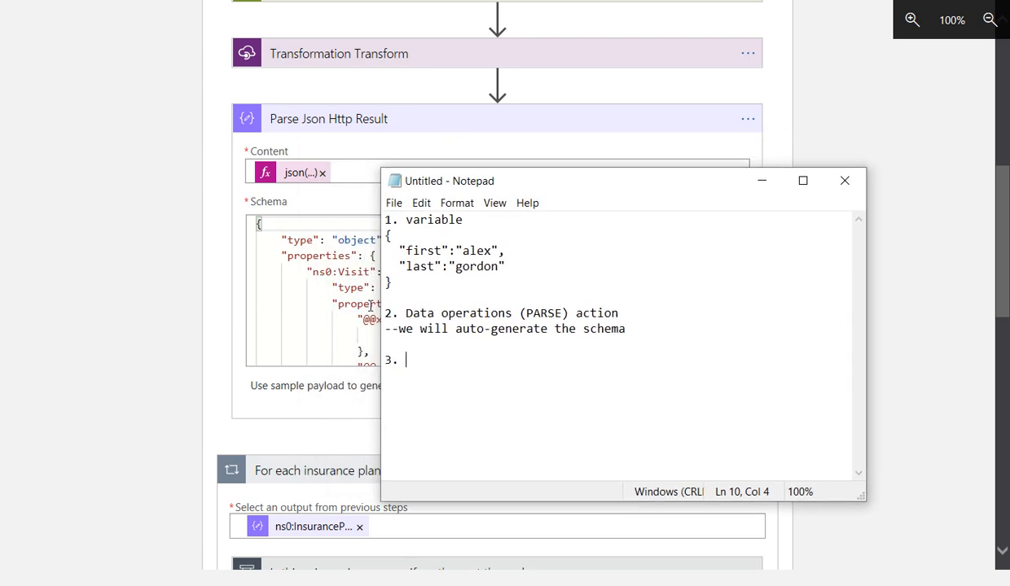
pyautogui.moveTo(371, 306)
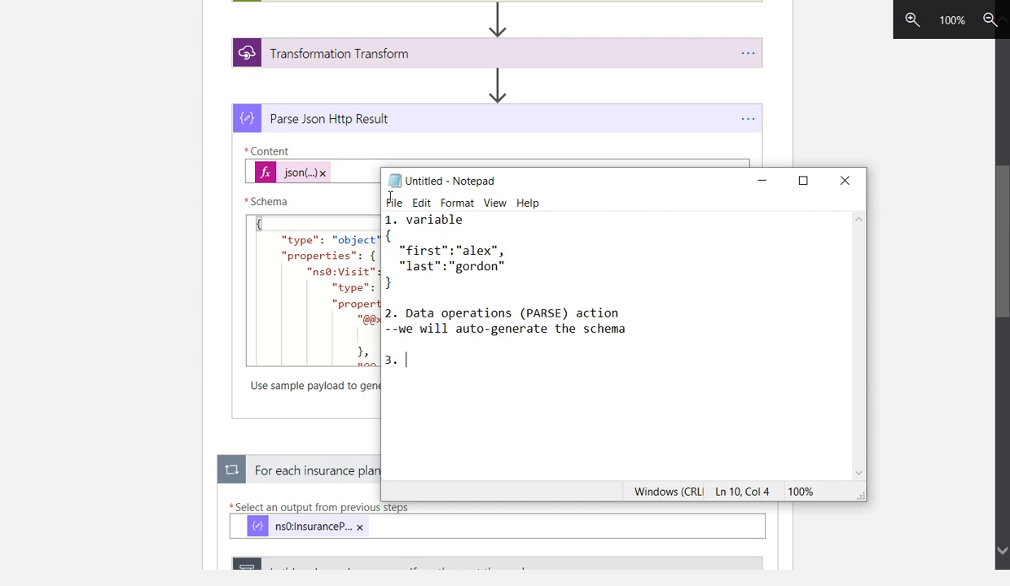
# Step: Extend the JSON with "addresses": ["8006 albin lane", "412 Rodeo Drive"] and note 'Foreach' as item 3
pyautogui.write(',')
pyautogui.write('"a')
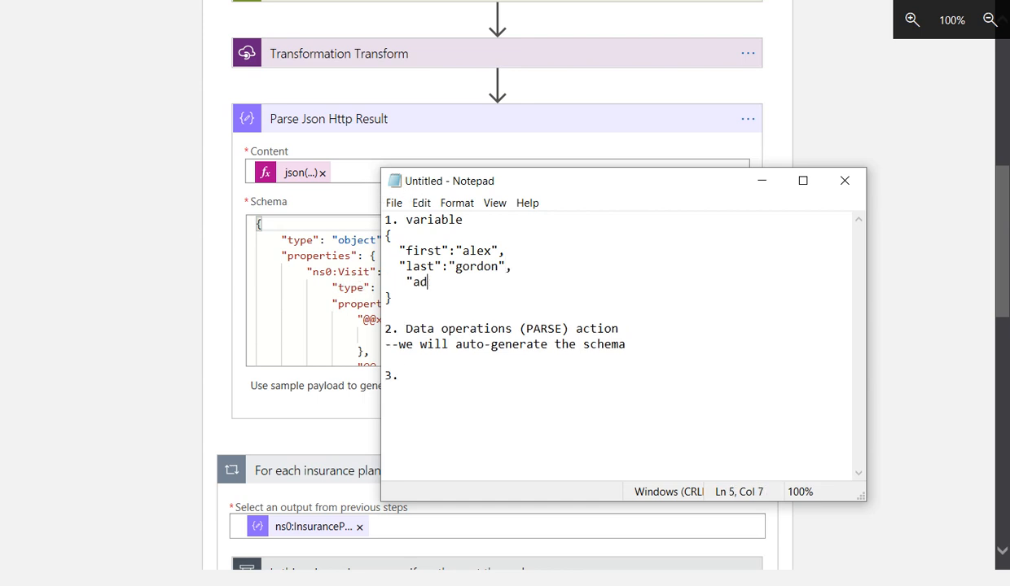
pyautogui.write('dress"')
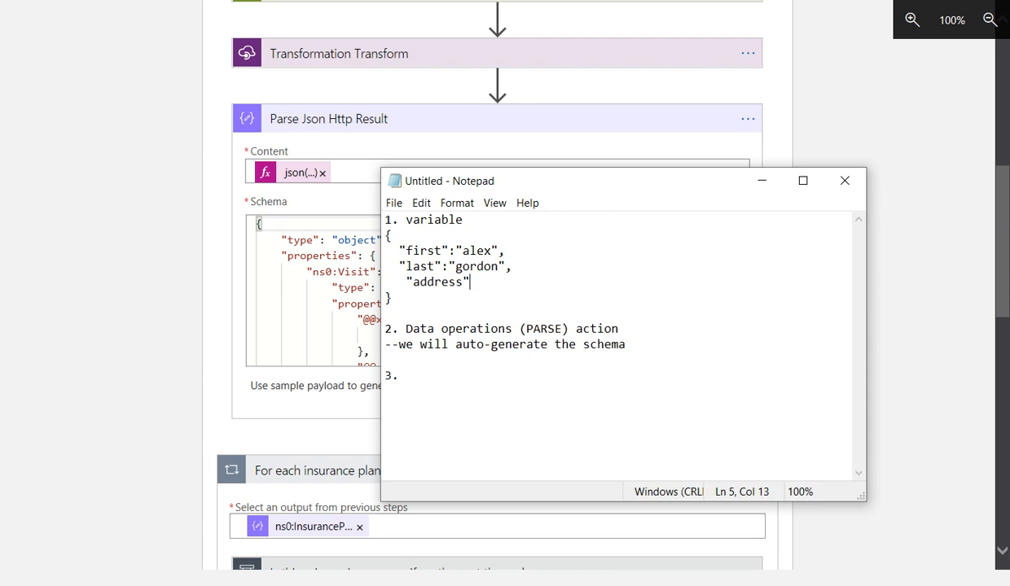
pyautogui.write('es')
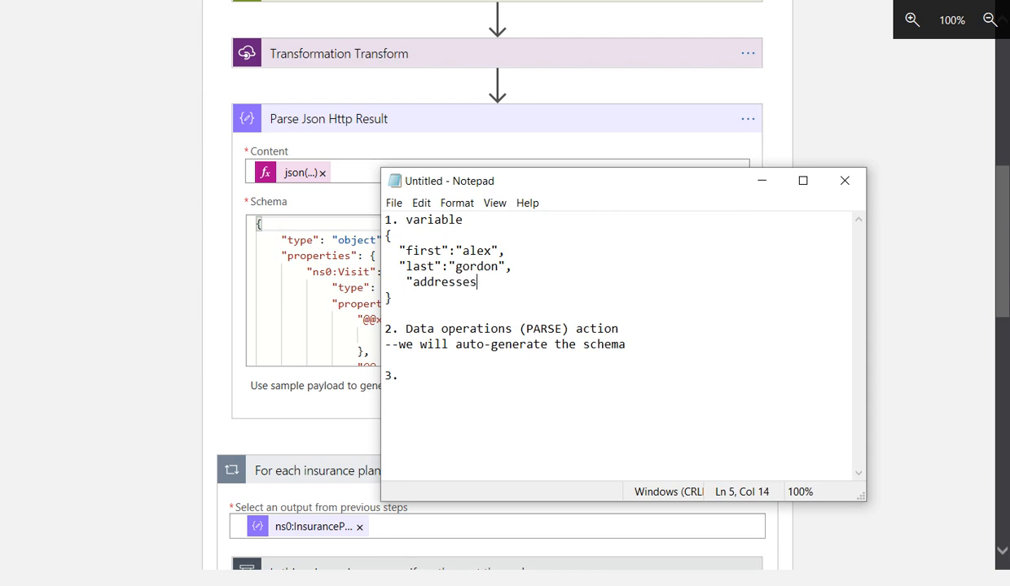
pyautogui.write(': []')
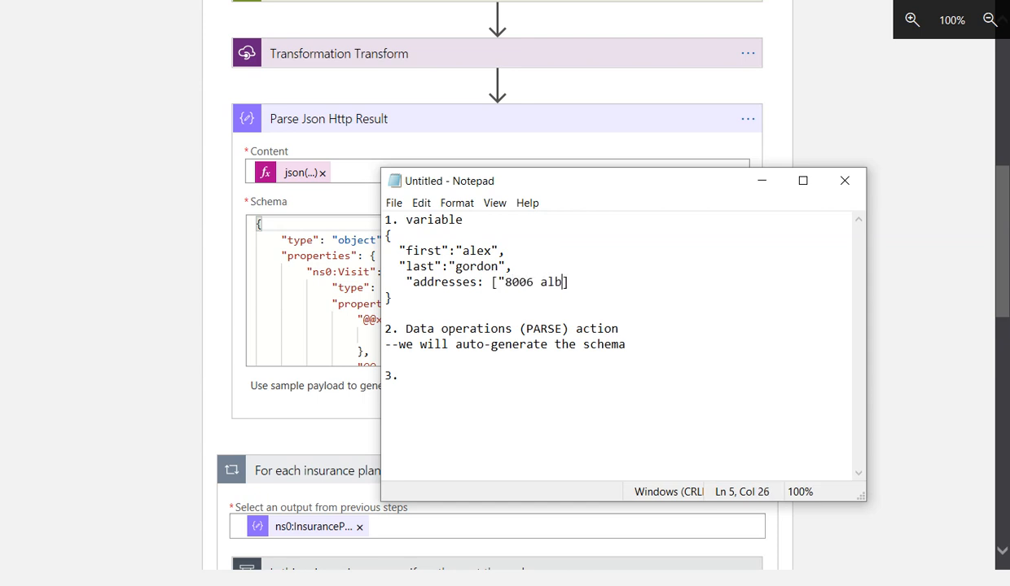
pyautogui.write('in lane"')
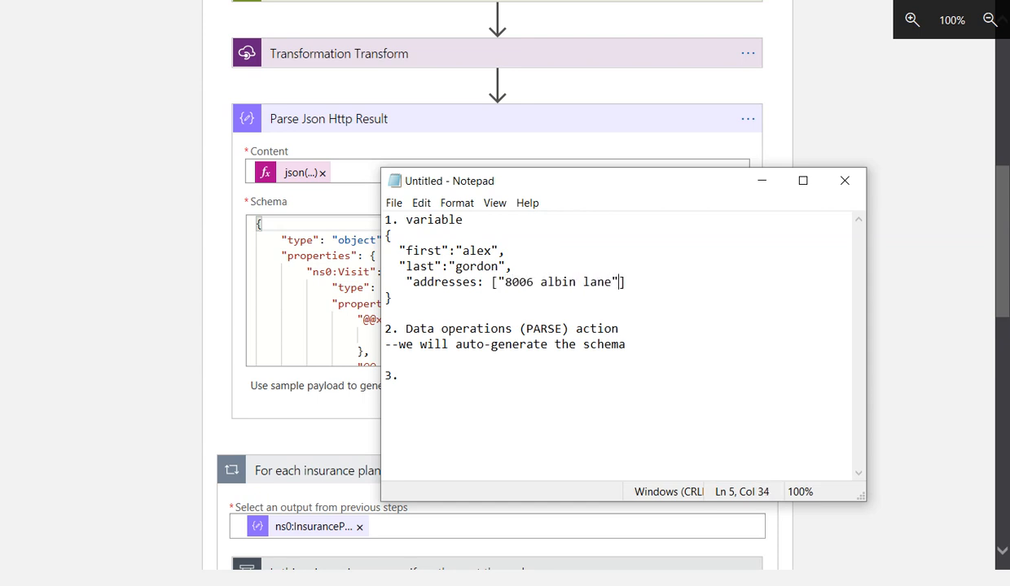
pyautogui.write(', "412 Rodeo Drive')
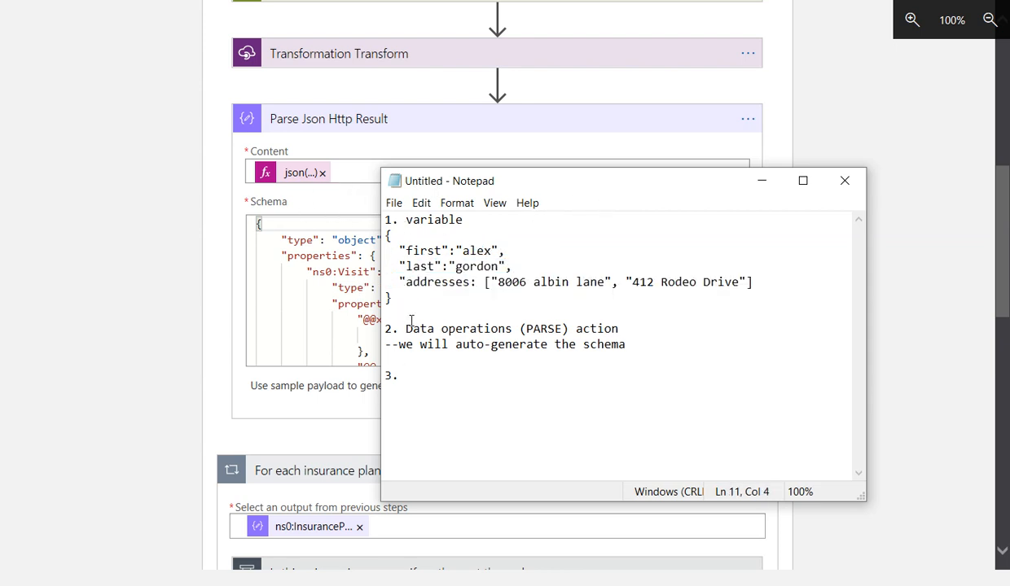
pyautogui.write('Foreach')
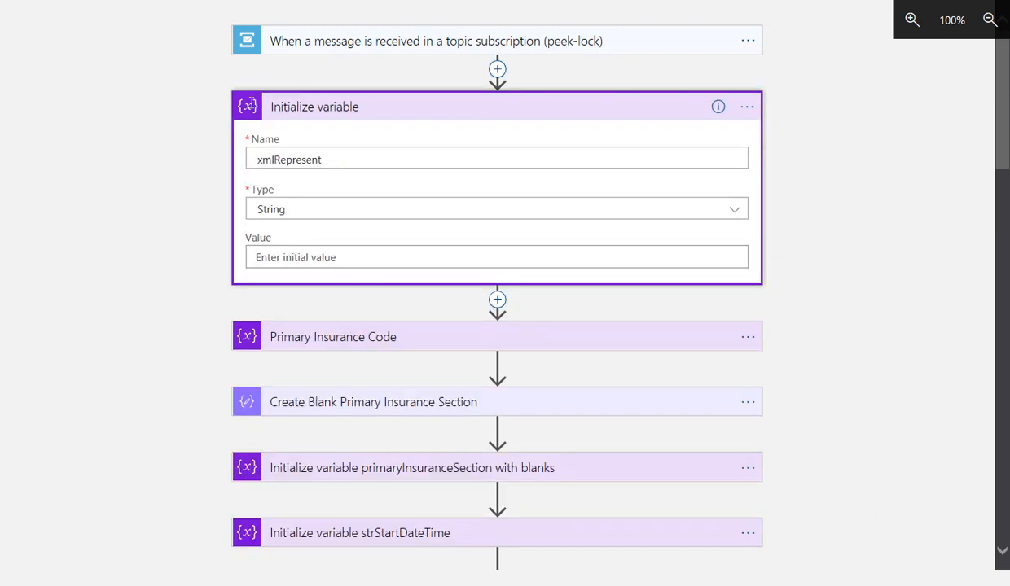
# Step: Name the string variable jsonPayload and give it the sample person JSON as its value
pyautogui.doubleClick(288, 160)
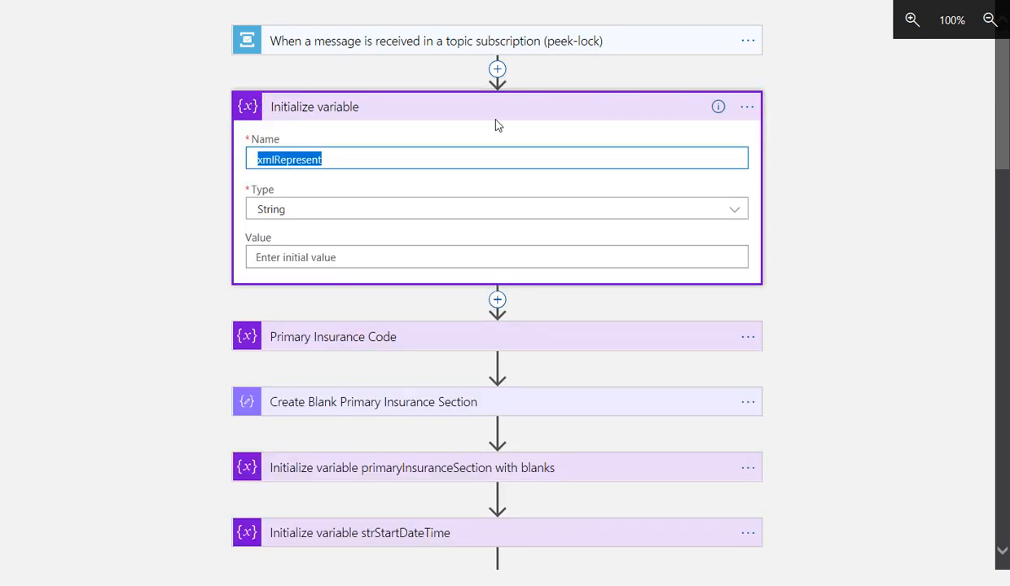
pyautogui.write('jsonPayload')
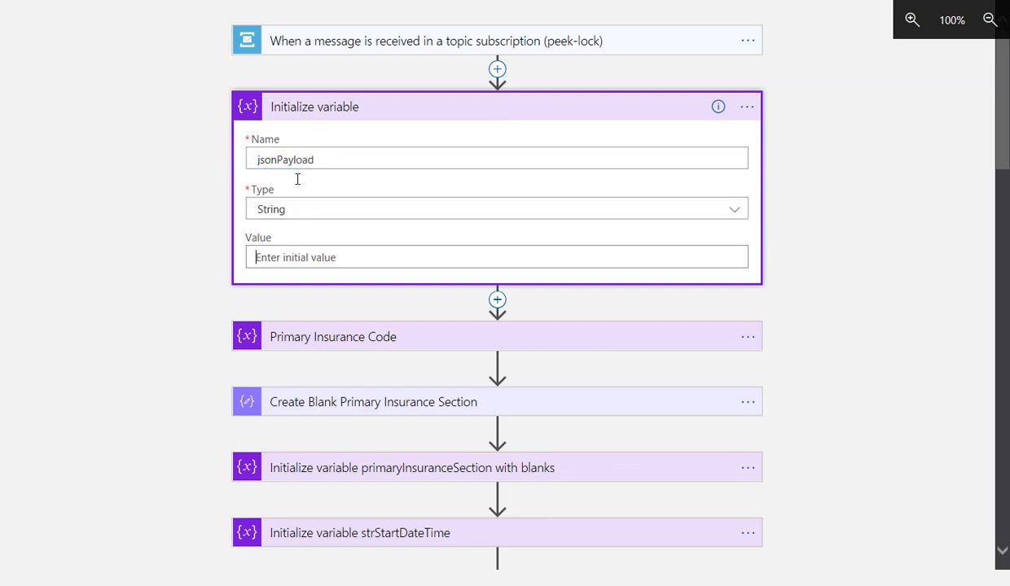
pyautogui.click(495, 257)
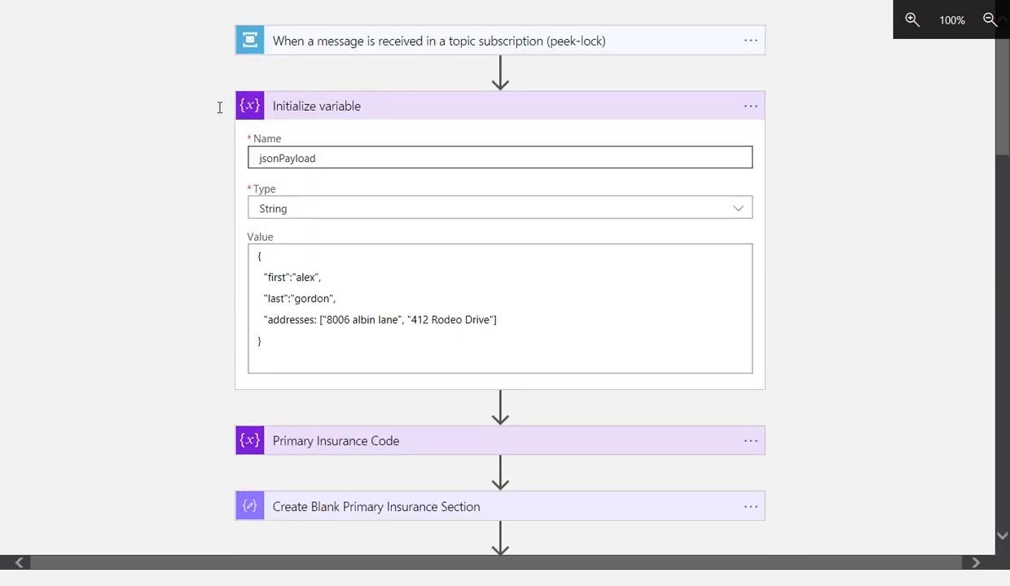
# Step: Rename the variable step to Initialize JSON payload
pyautogui.click(749, 105)
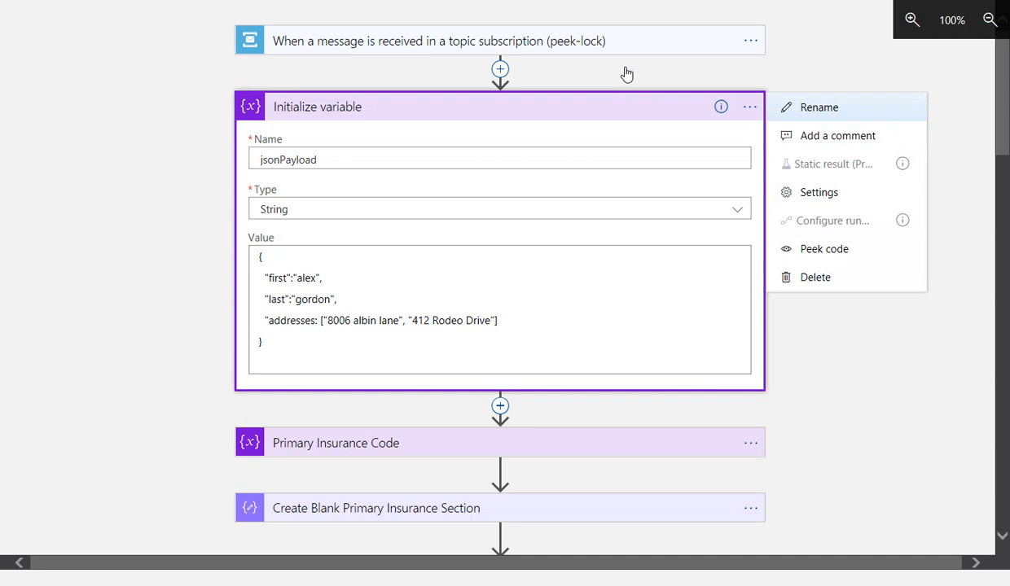
pyautogui.click(817, 107)
pyautogui.write('JSON payload')
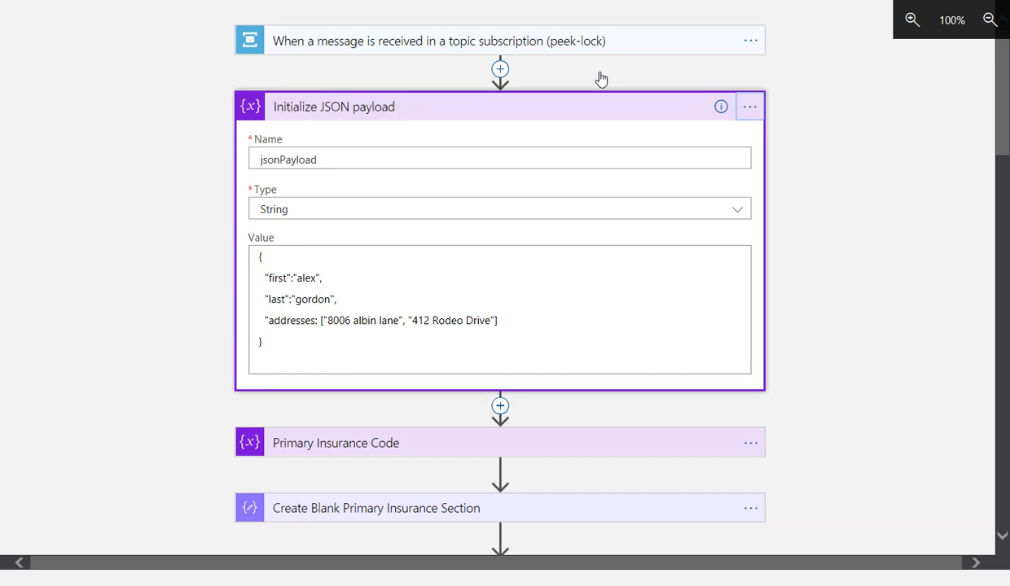
pyautogui.scroll(-3)
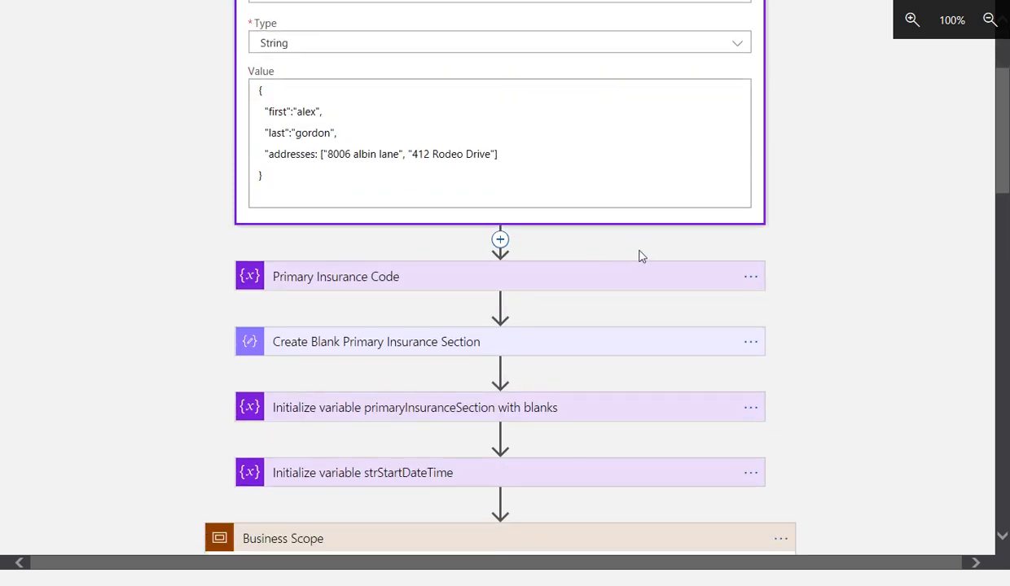
pyautogui.scroll(-3)
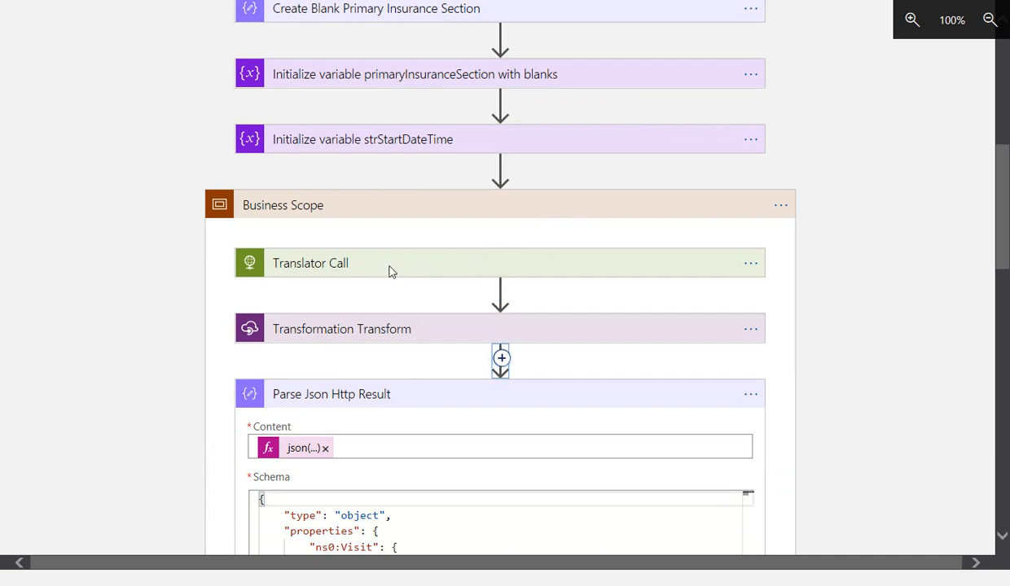
# Step: Add a Data Operations Parse JSON action after Transformation Transform
pyautogui.click(502, 358)
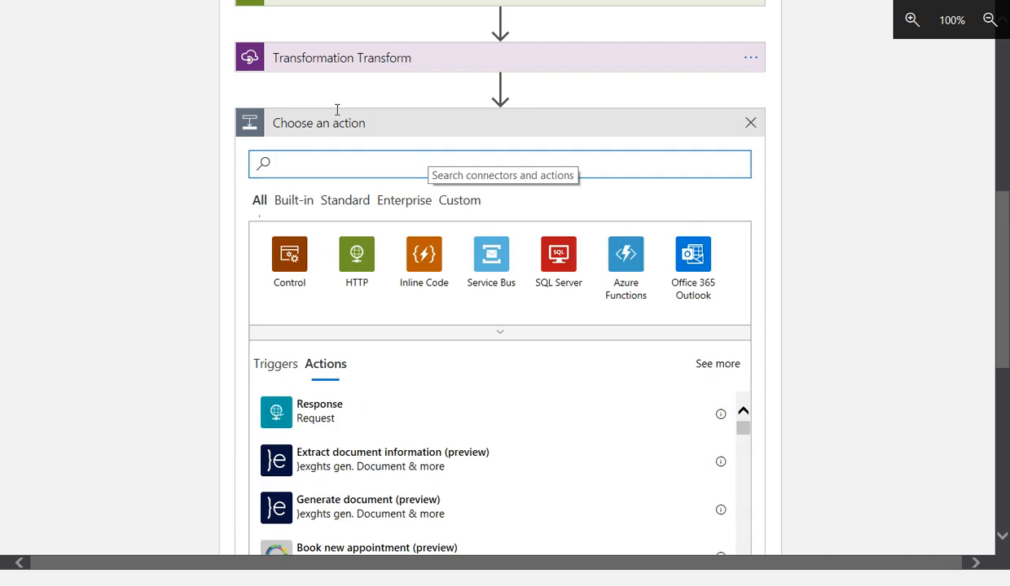
pyautogui.moveTo(329, 118)
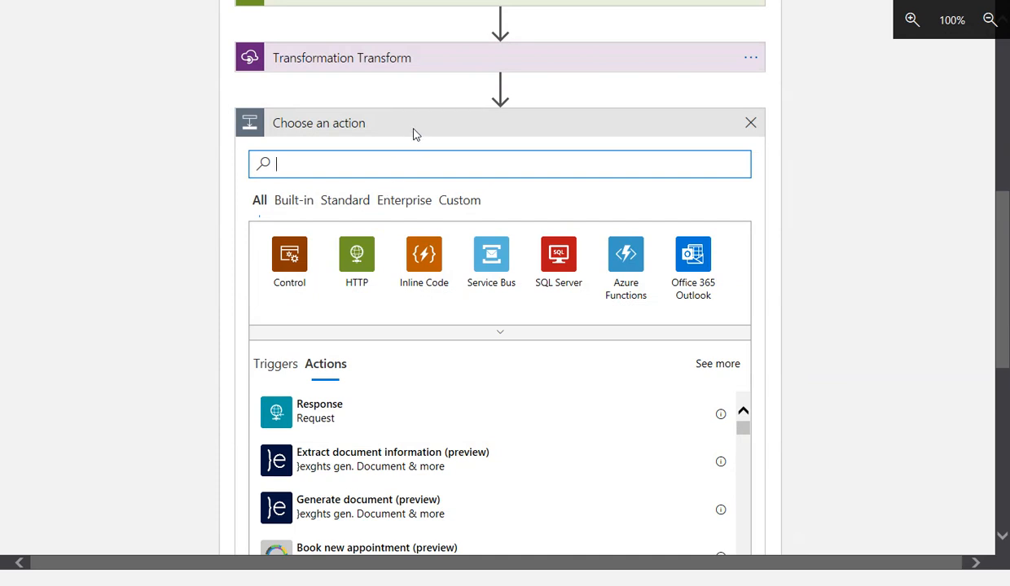
pyautogui.moveTo(705, 225)
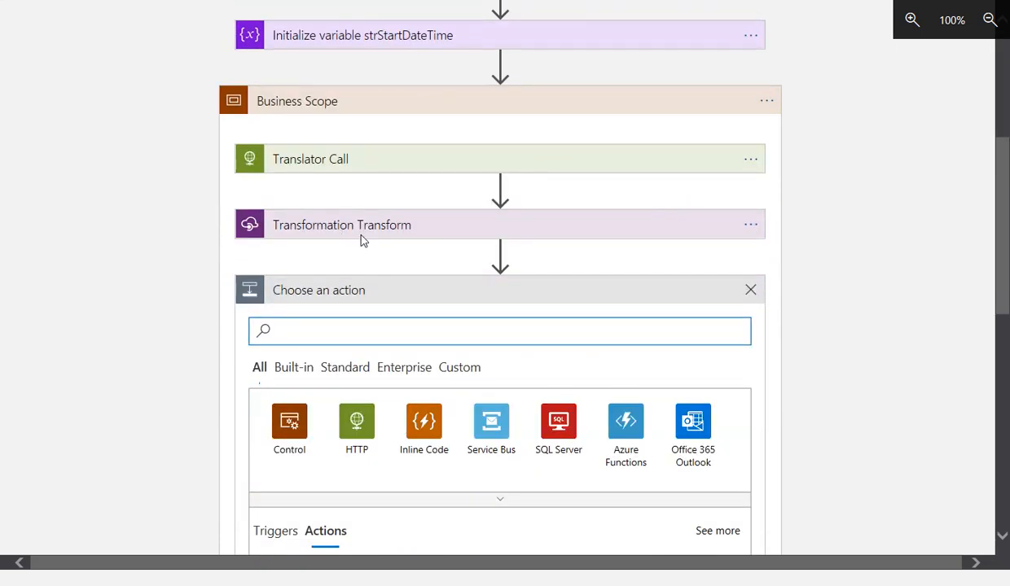
pyautogui.write('parse')
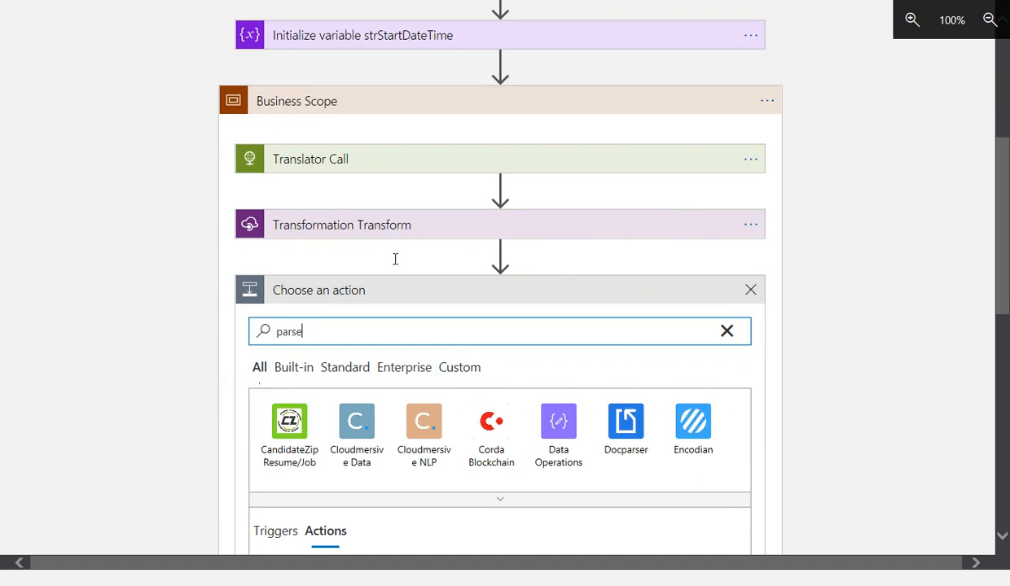
pyautogui.click(556, 427)
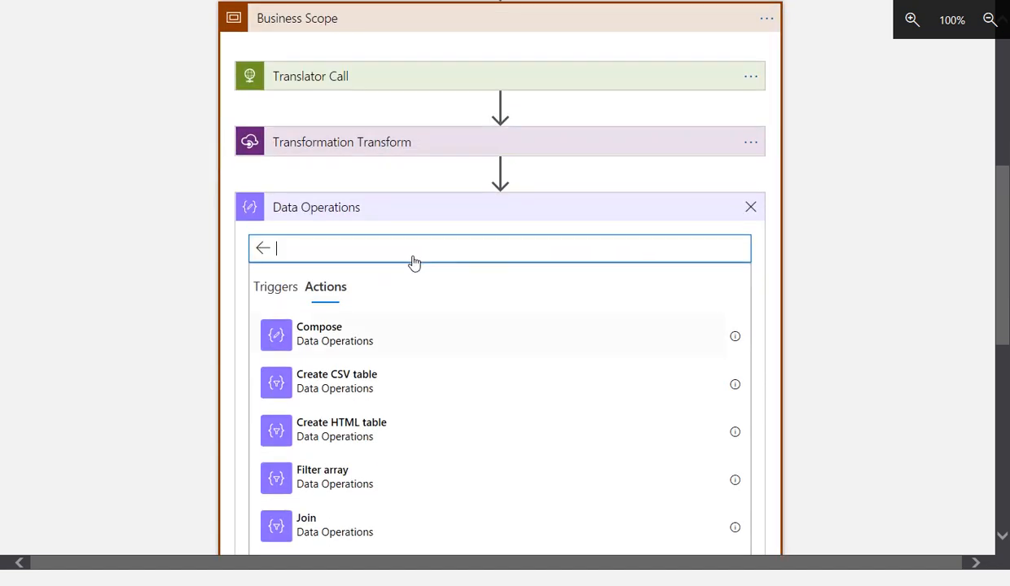
pyautogui.scroll(-3)
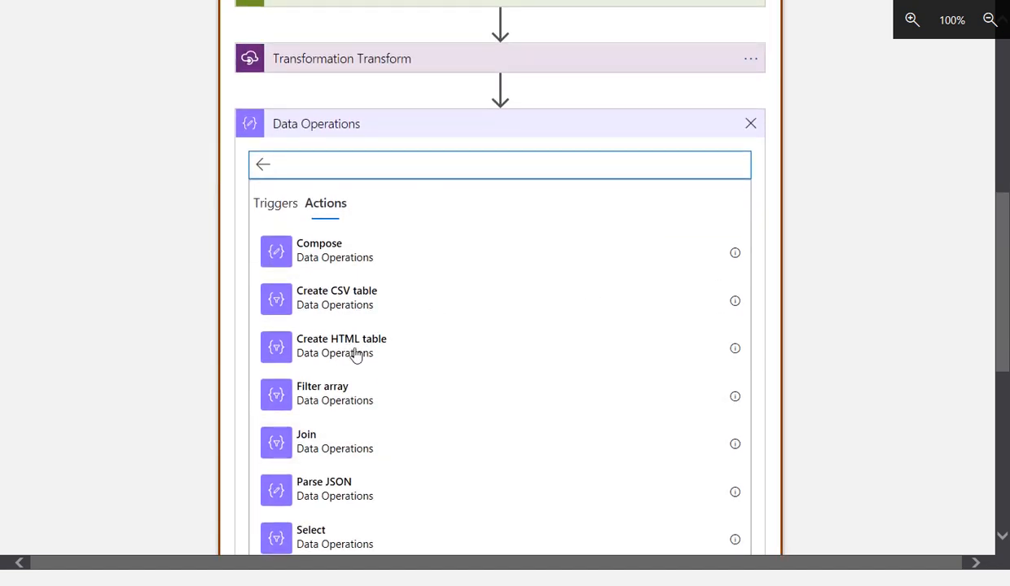
pyautogui.click(324, 488)
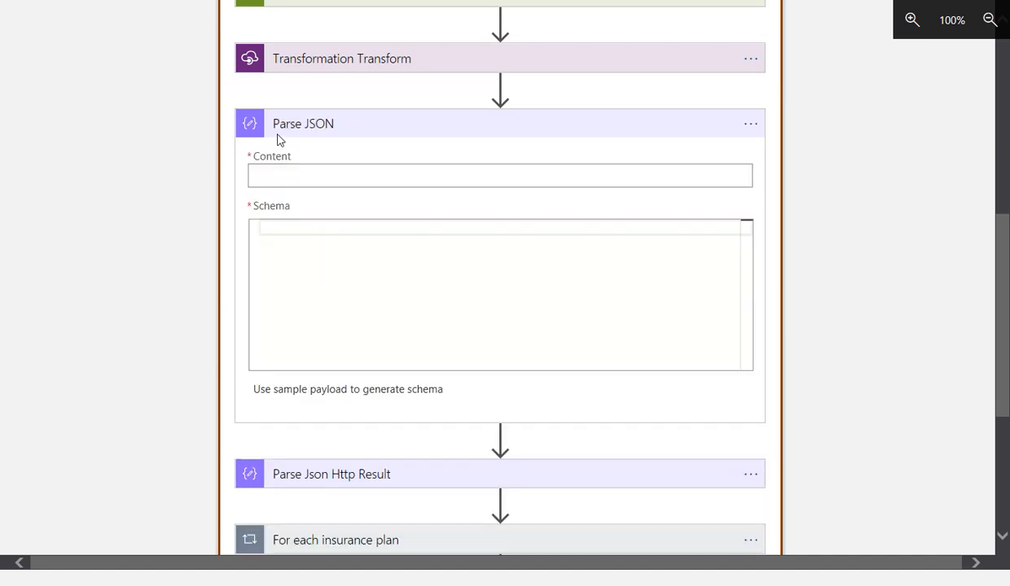
# Step: Choose to generate the Parse JSON schema from a sample payload
pyautogui.click(499, 175)
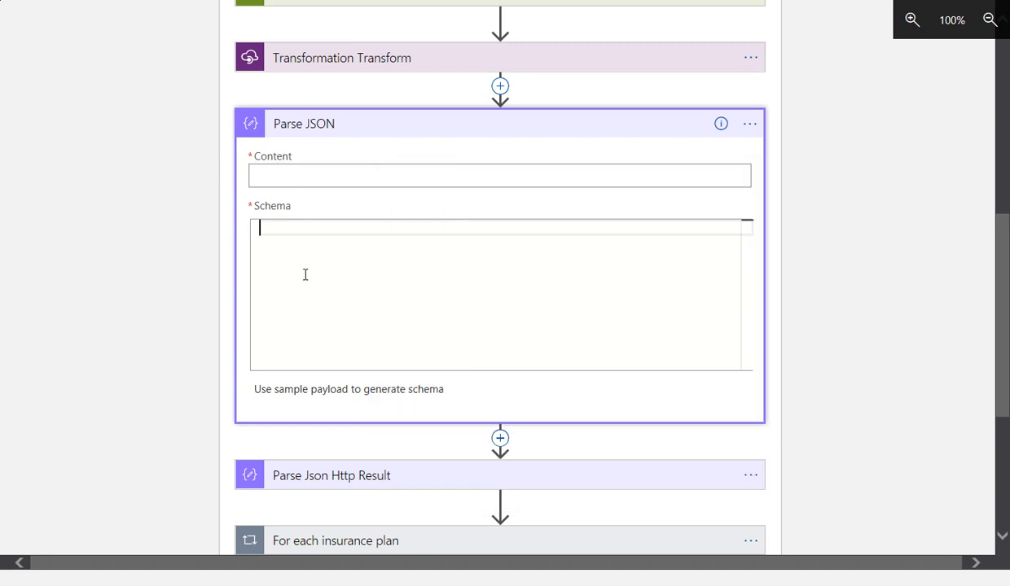
pyautogui.click(348, 388)
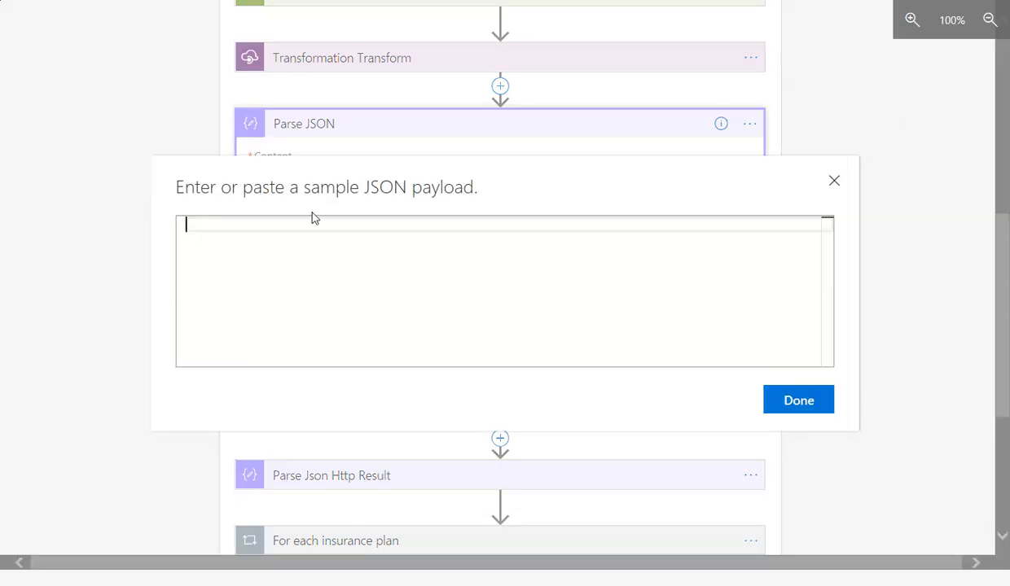
# Step: Generate the schema from the alex/gordon sample JSON with the two-entry addresses array
pyautogui.write('{"first":"alex","last":"gordon","addresses: ["8006 albin lane", "412 Rodeo Drive"]}')
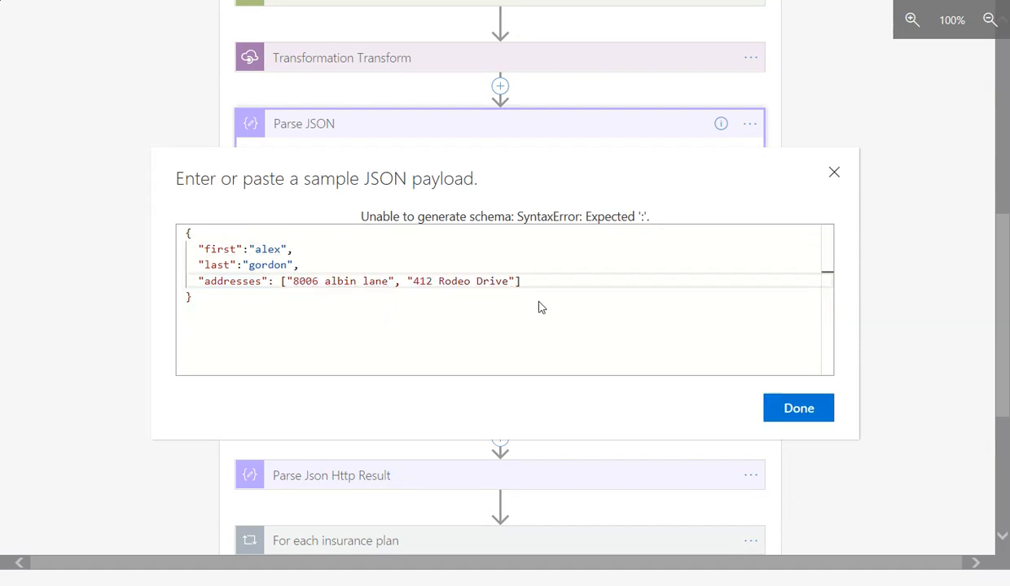
pyautogui.click(798, 407)
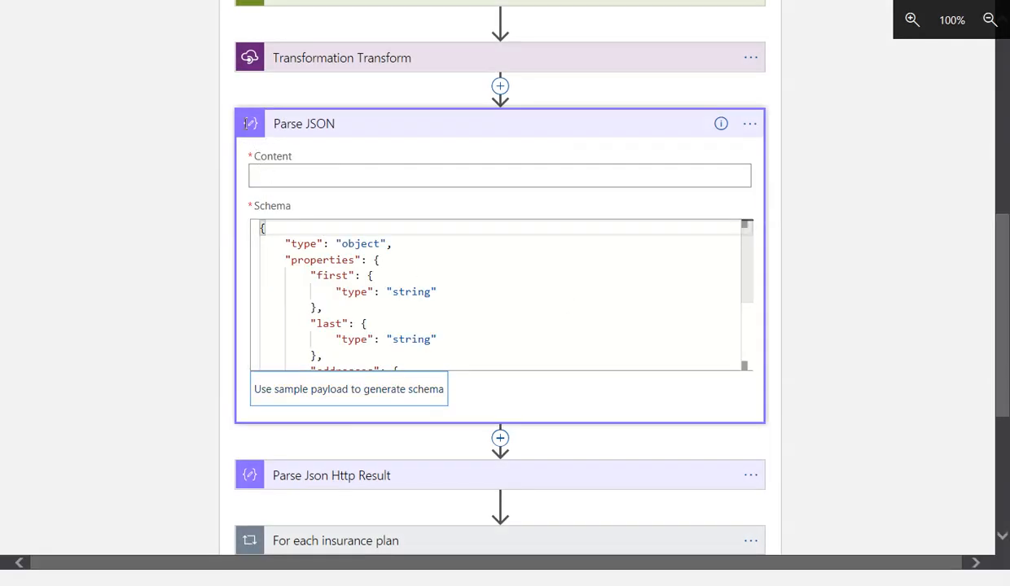
# Step: Set Parse JSON's Content to the jsonPayload variable and collapse the step
pyautogui.click(498, 176)
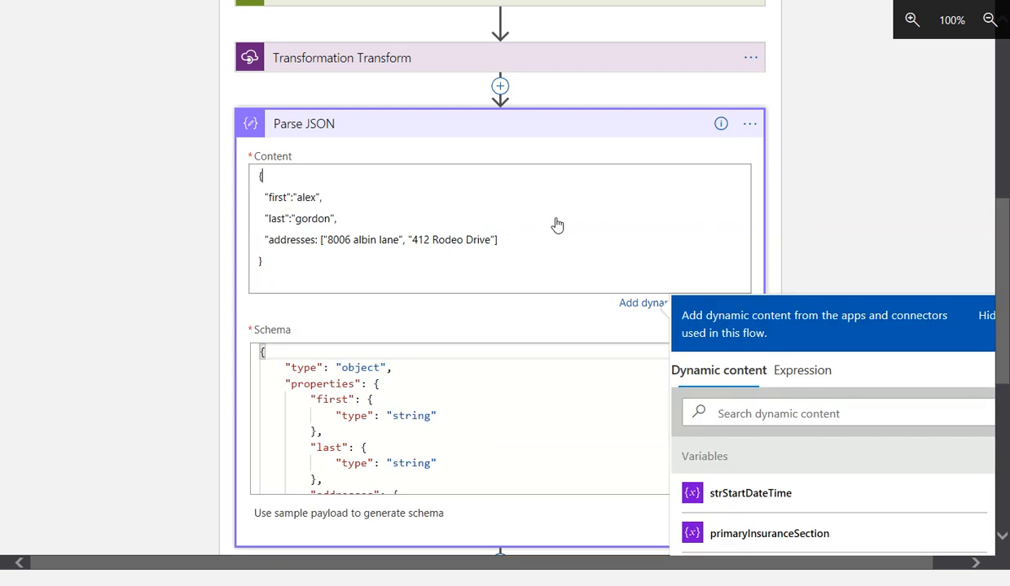
pyautogui.moveTo(412, 167)
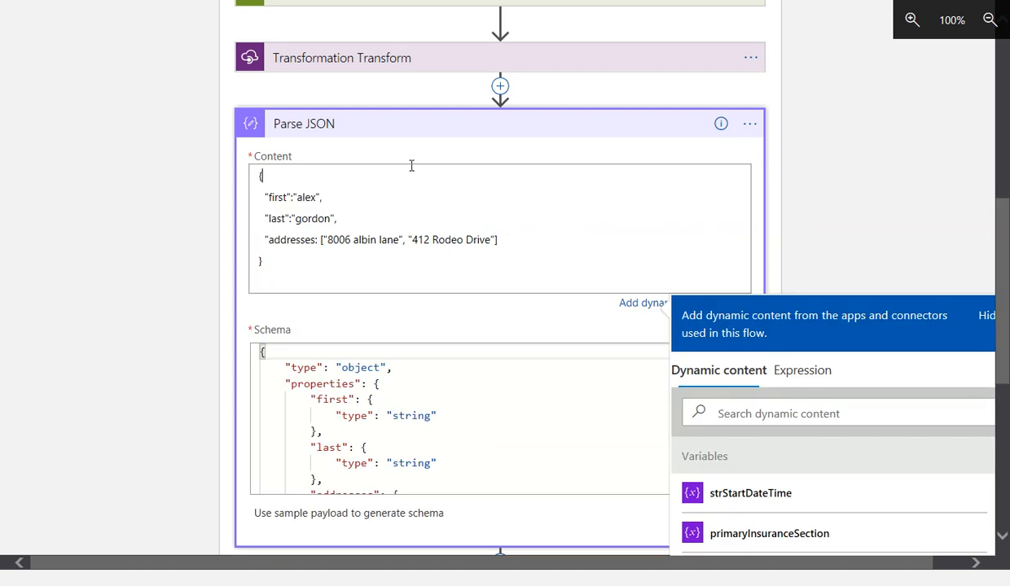
pyautogui.moveTo(669, 148)
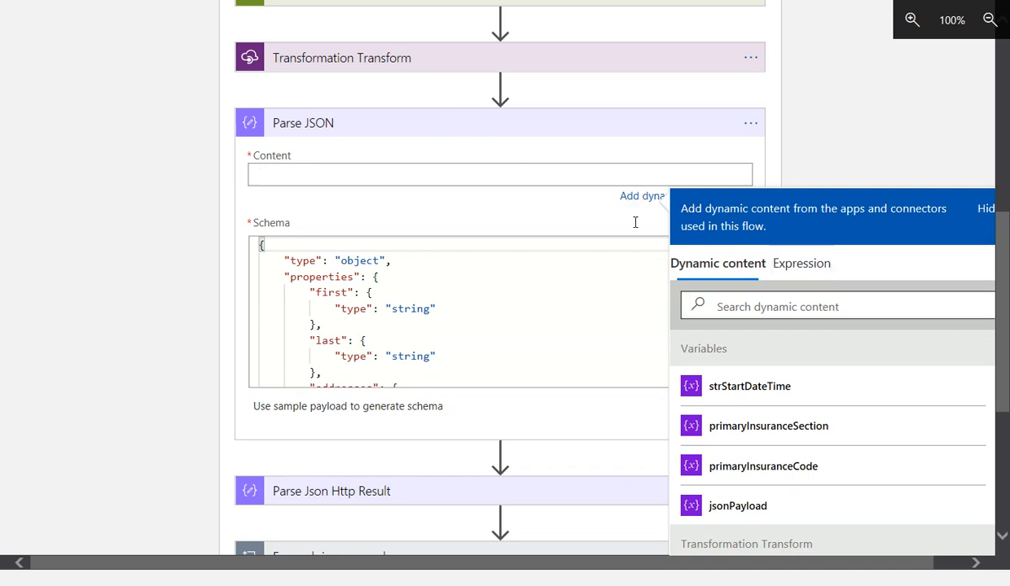
pyautogui.click(736, 505)
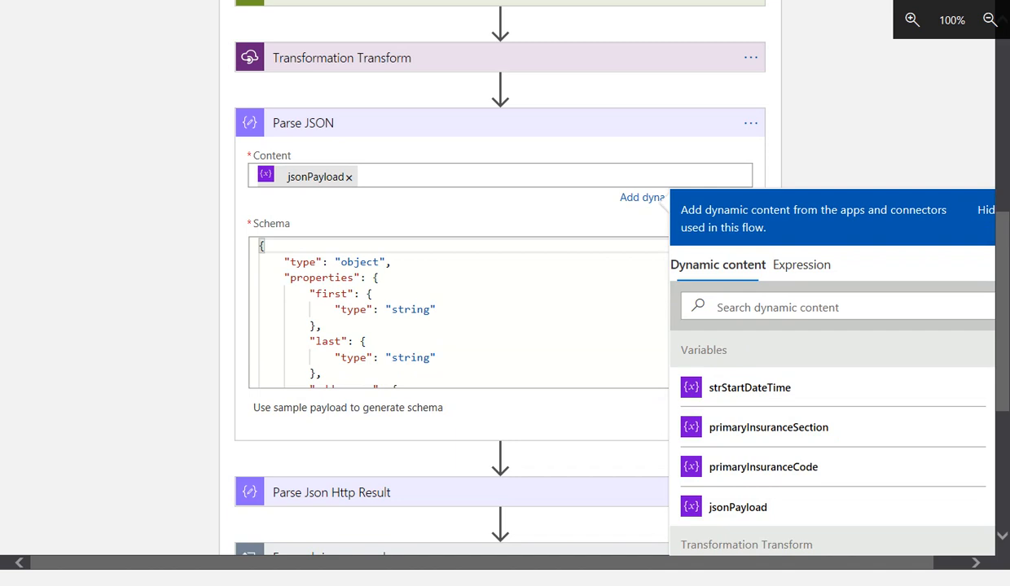
pyautogui.click(359, 176)
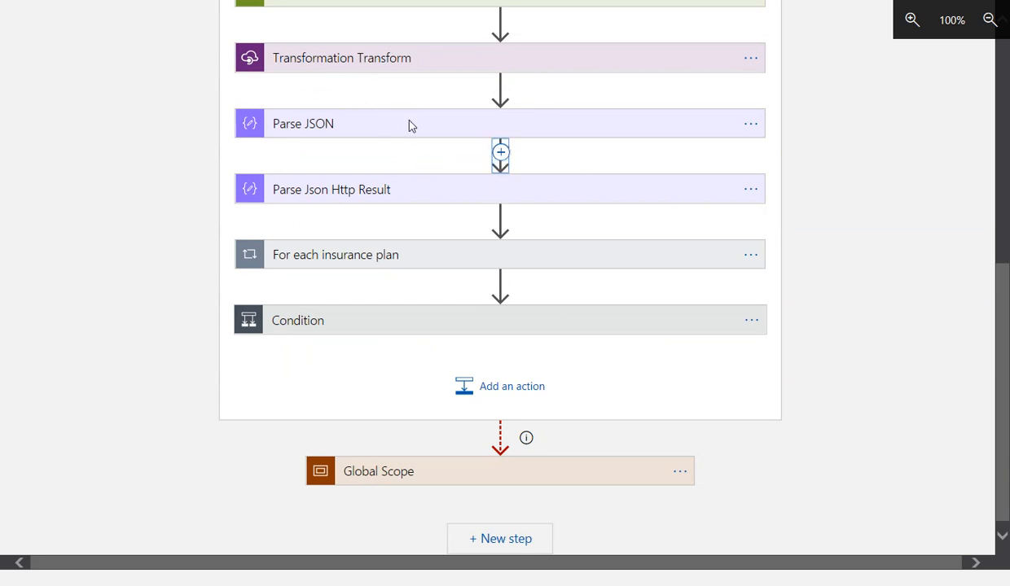
pyautogui.click(500, 153)
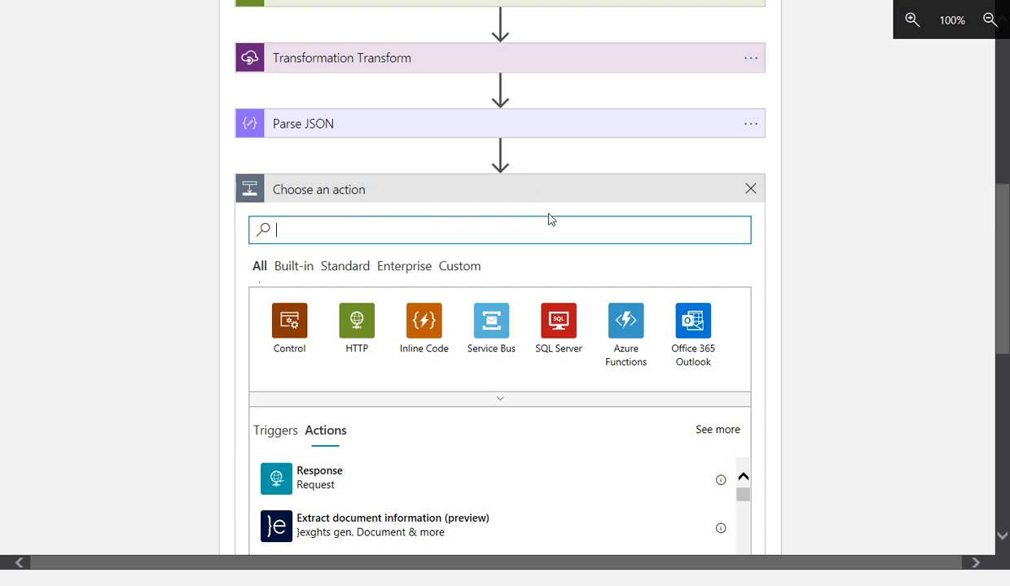
pyautogui.moveTo(283, 93)
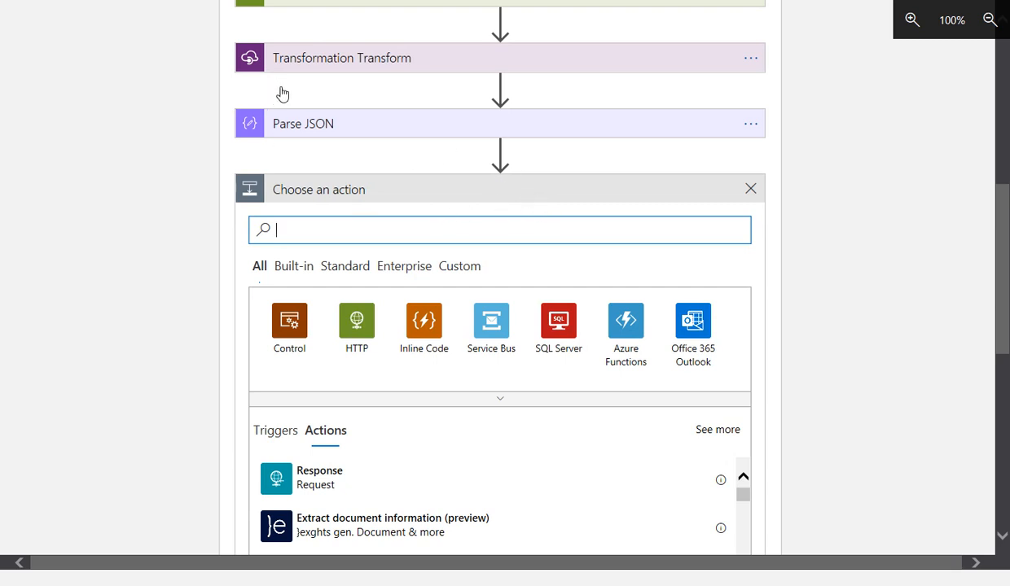
pyautogui.moveTo(273, 85)
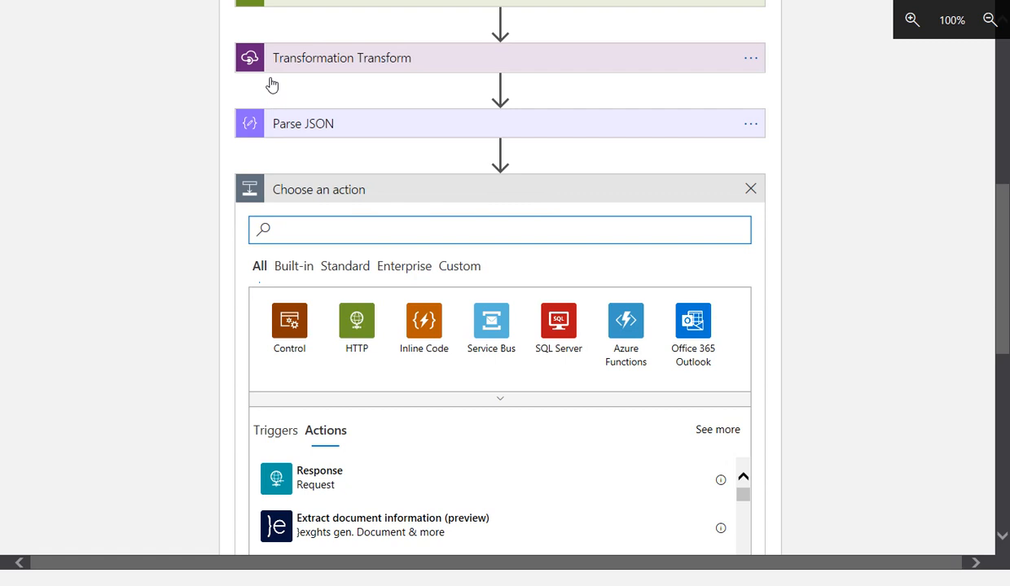
pyautogui.moveTo(285, 101)
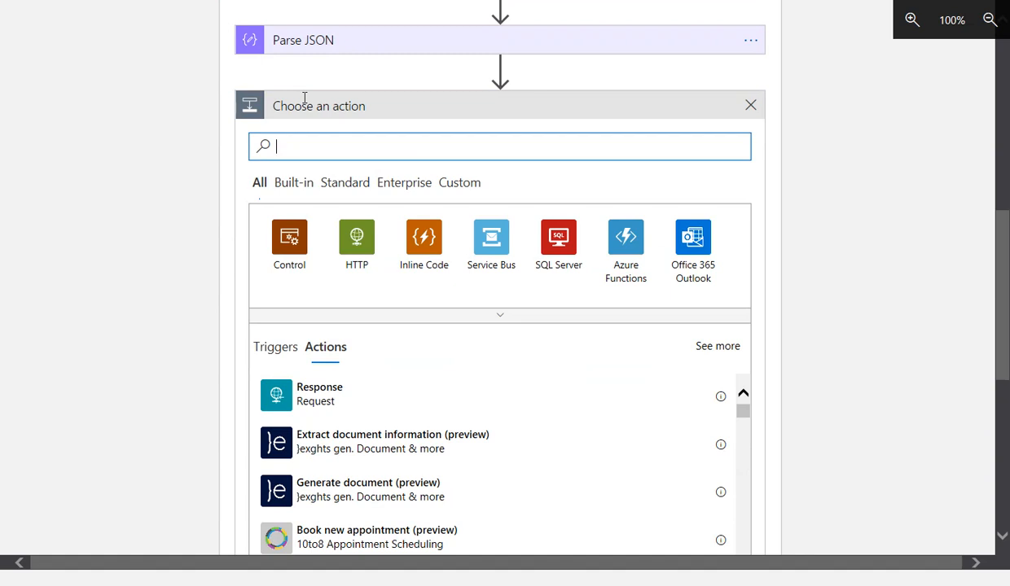
# Step: Search 'variable' and list the Variables connector's actions for the new step
pyautogui.write('variable')
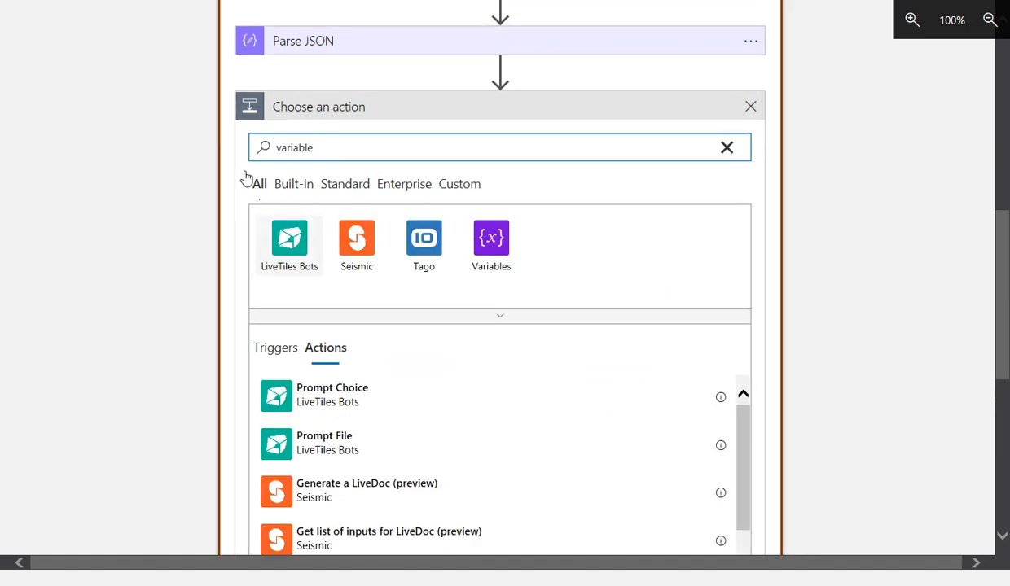
pyautogui.click(490, 244)
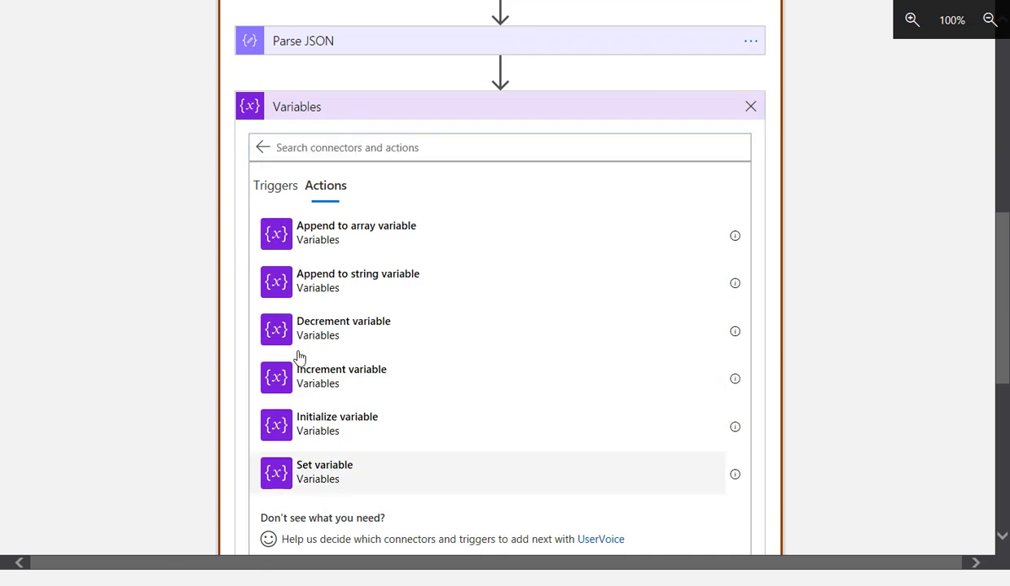
# Step: Add a Set variable step targeting primaryInsuranceCode, ready for its value
pyautogui.click(324, 472)
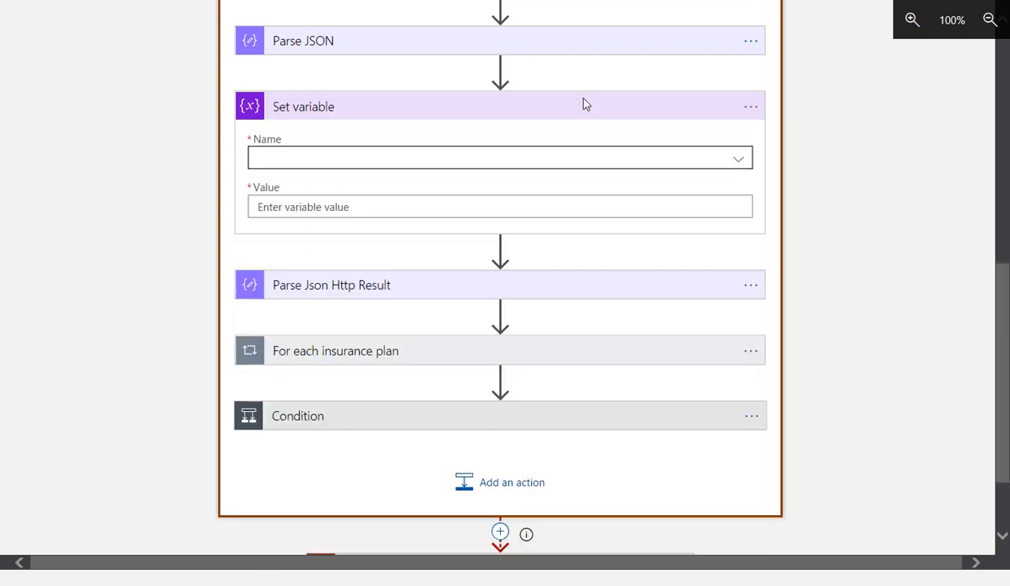
pyautogui.click(498, 157)
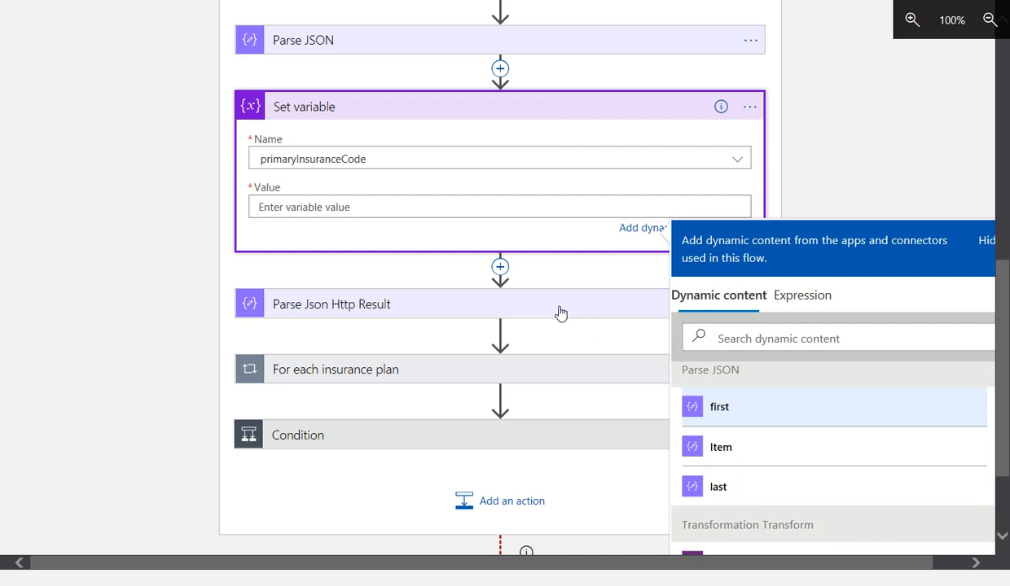
pyautogui.click(499, 206)
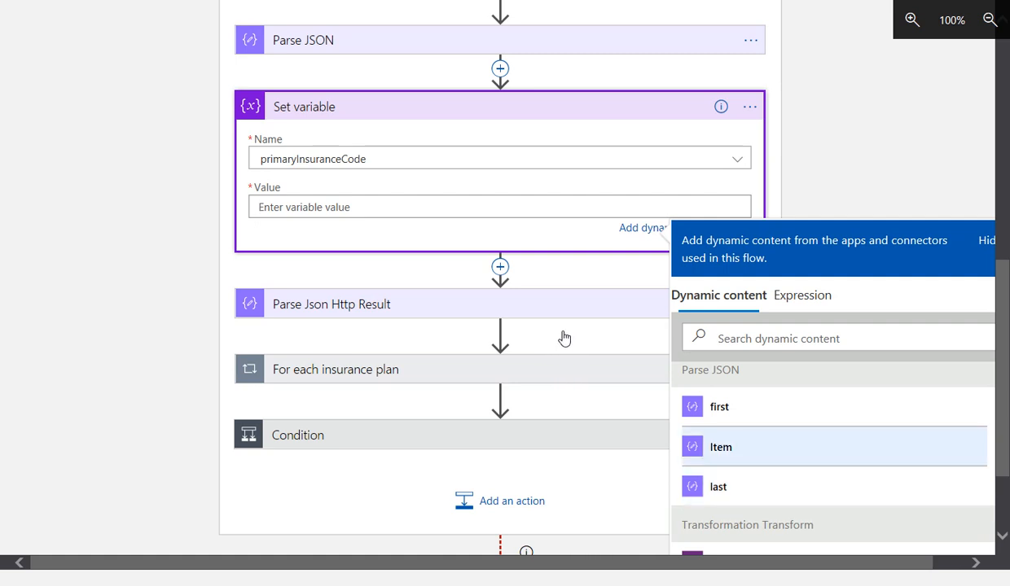
pyautogui.moveTo(570, 342)
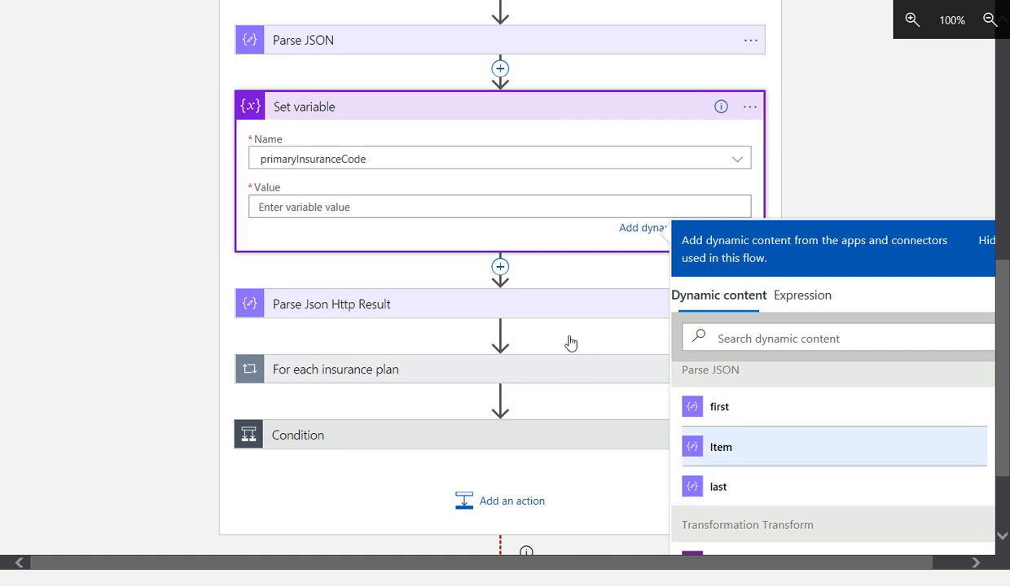
pyautogui.click(498, 207)
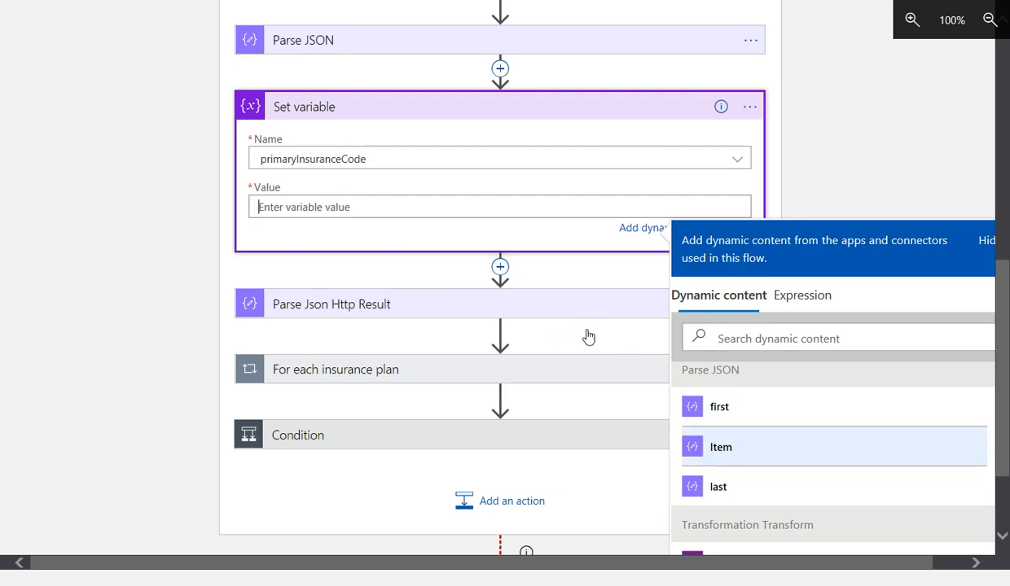
pyautogui.moveTo(401, 171)
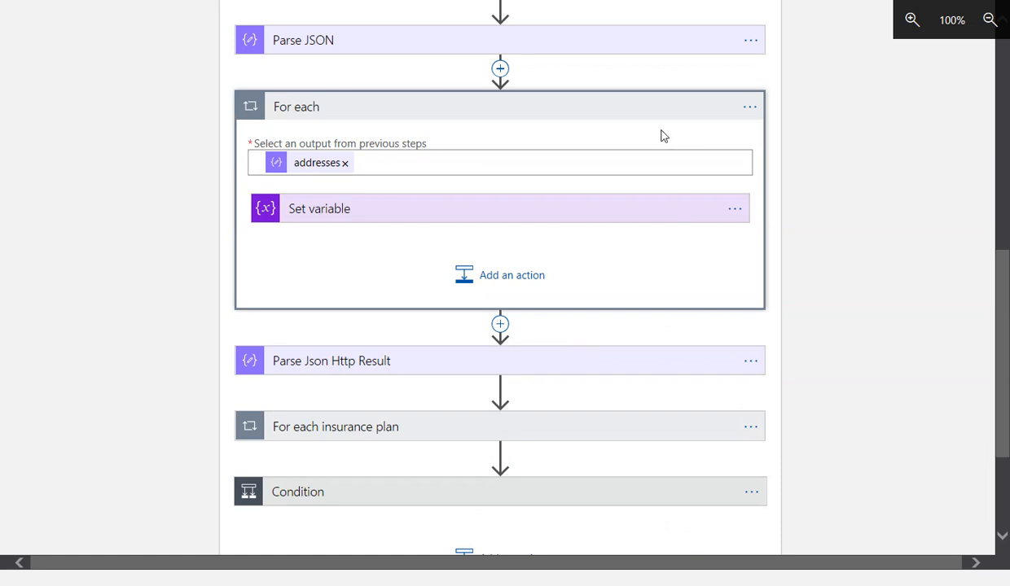
pyautogui.moveTo(215, 71)
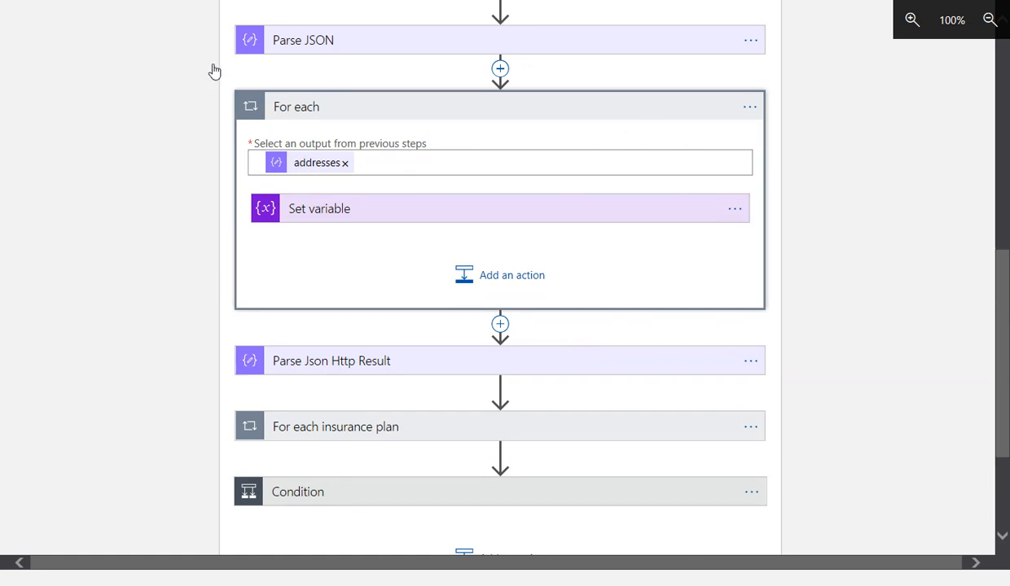
pyautogui.moveTo(231, 75)
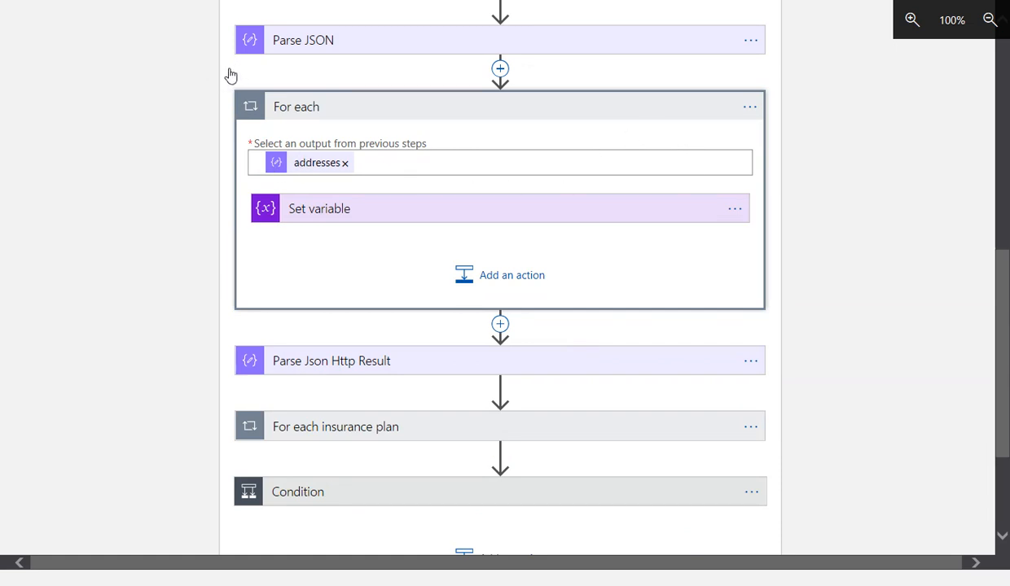
pyautogui.moveTo(241, 72)
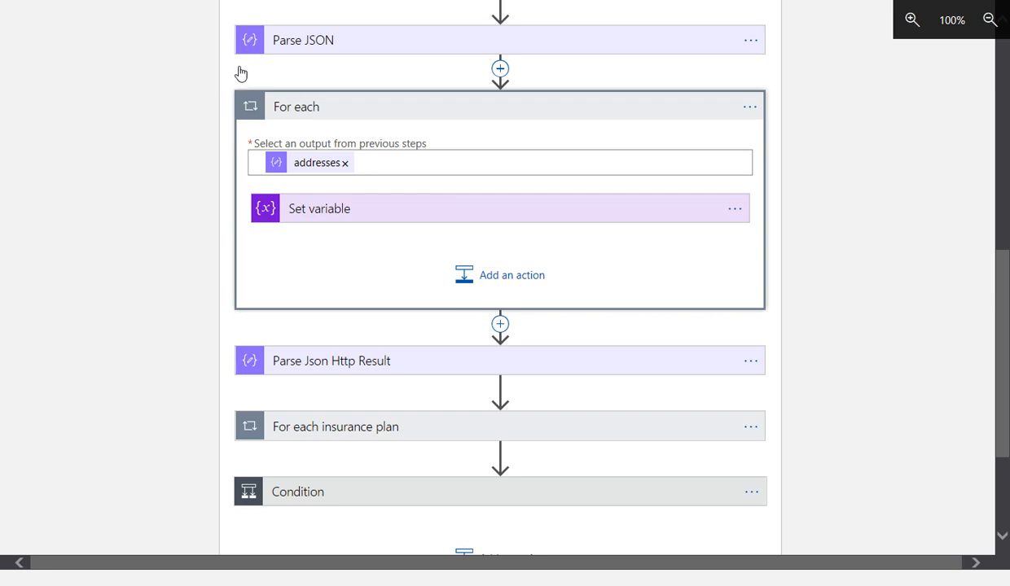
pyautogui.moveTo(318, 163)
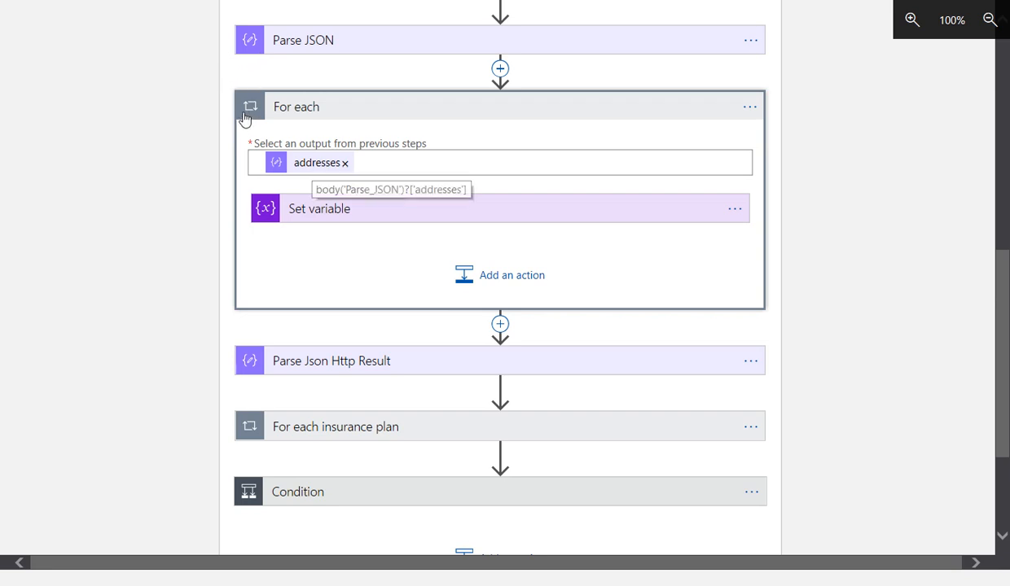
pyautogui.moveTo(239, 76)
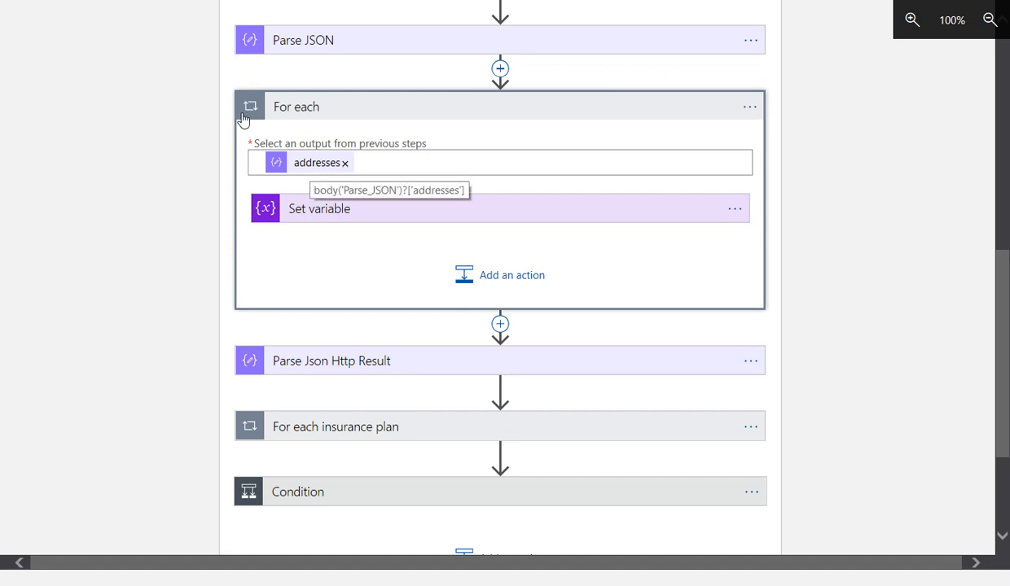
pyautogui.moveTo(246, 118)
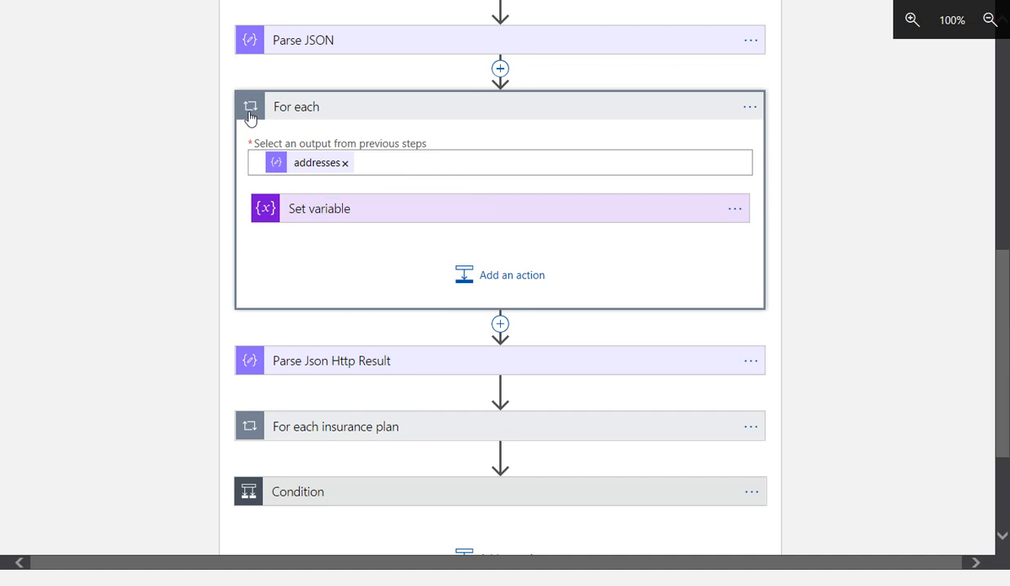
pyautogui.moveTo(316, 163)
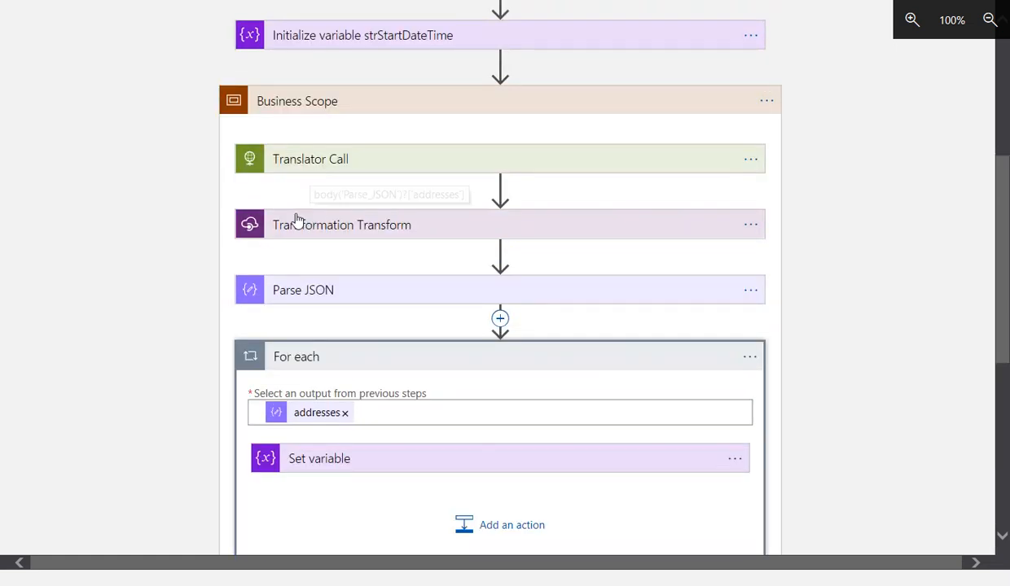
pyautogui.click(303, 290)
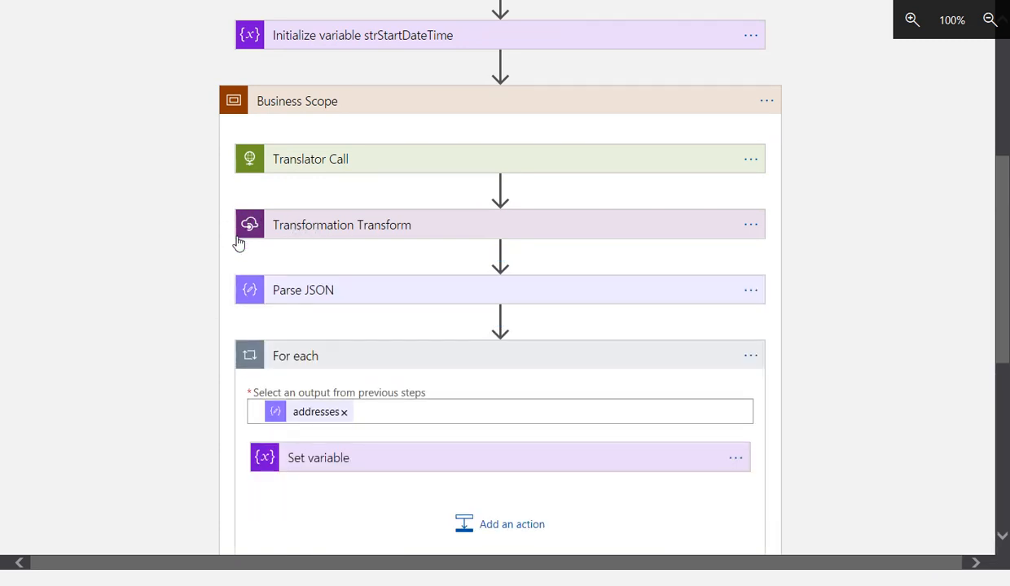
pyautogui.moveTo(259, 218)
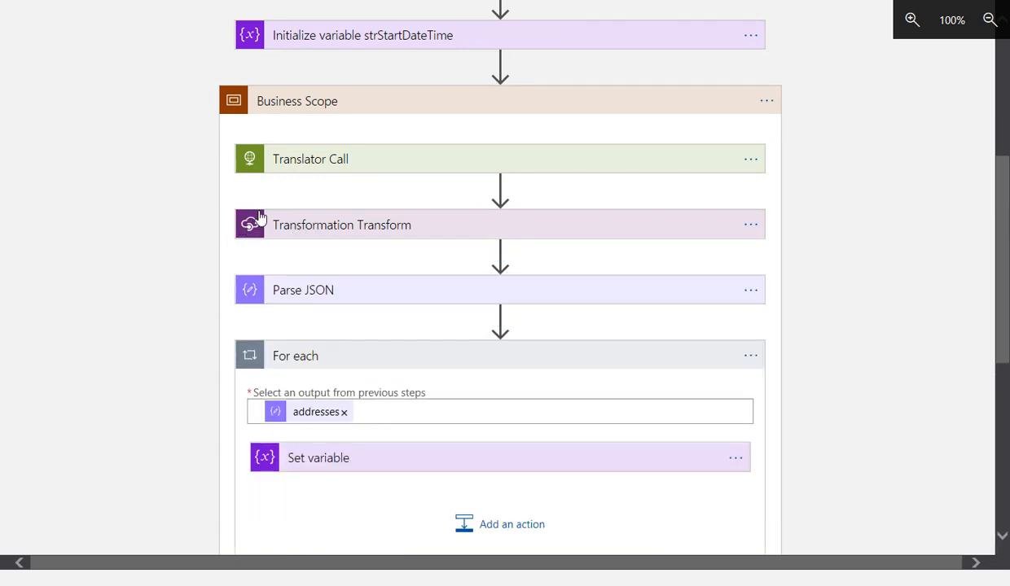
pyautogui.moveTo(275, 228)
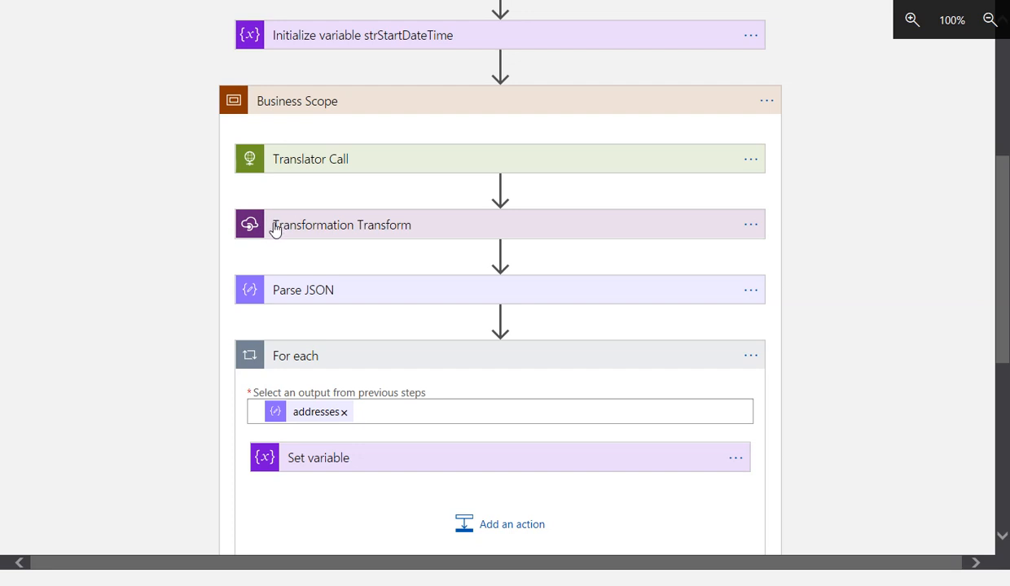
pyautogui.moveTo(226, 215)
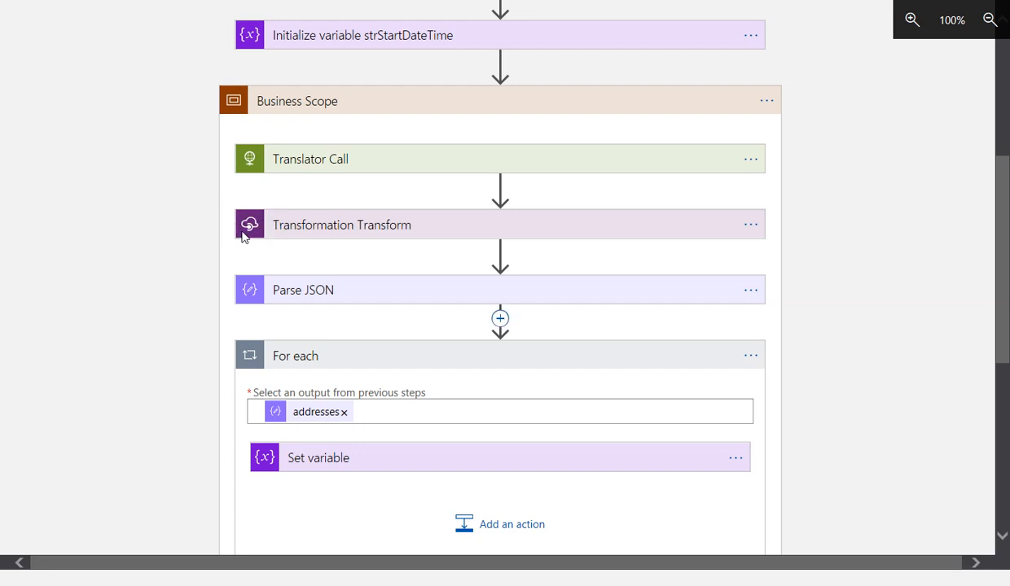
pyautogui.moveTo(211, 228)
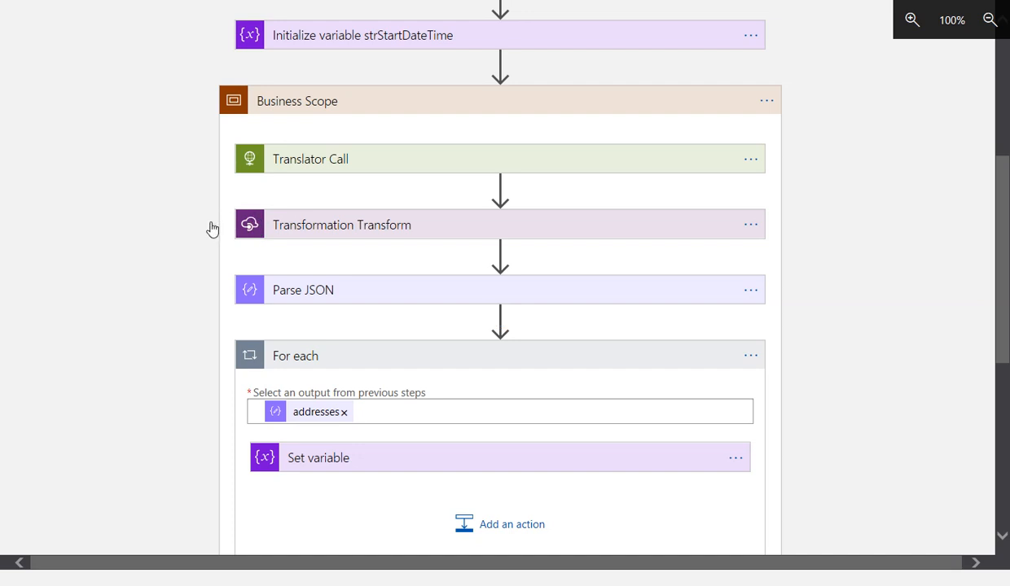
pyautogui.moveTo(251, 282)
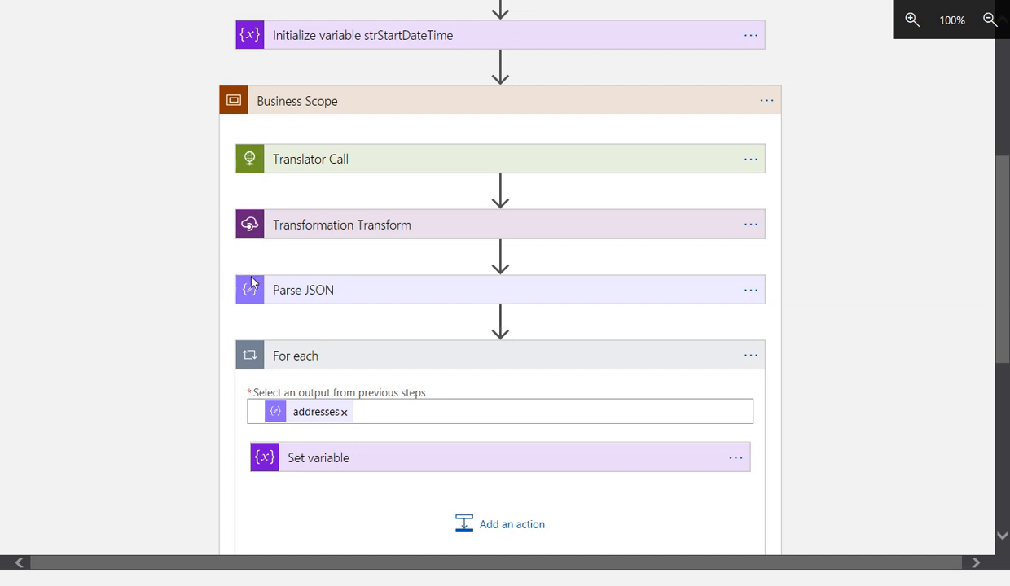
pyautogui.scroll(-3)
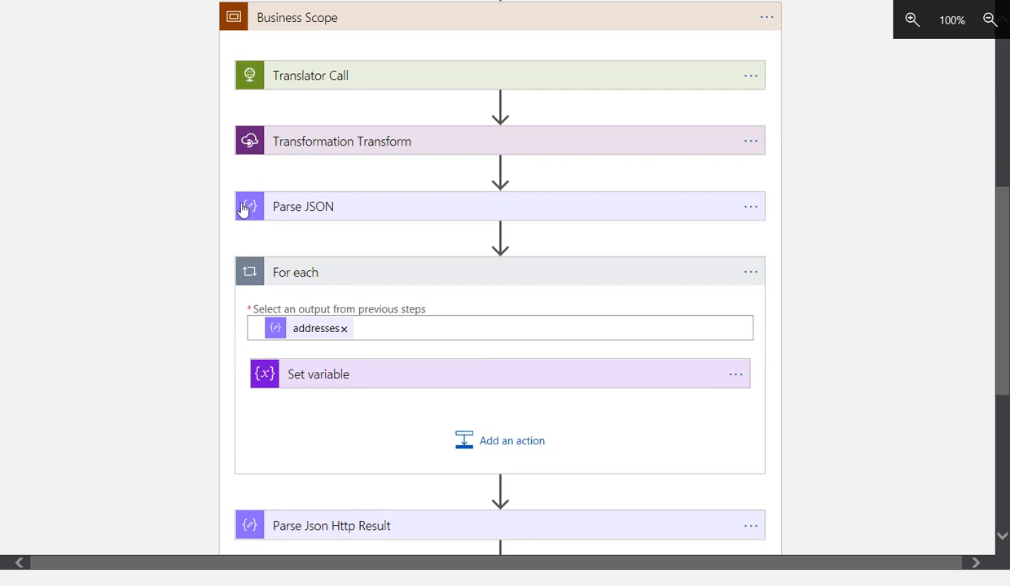
pyautogui.moveTo(316, 329)
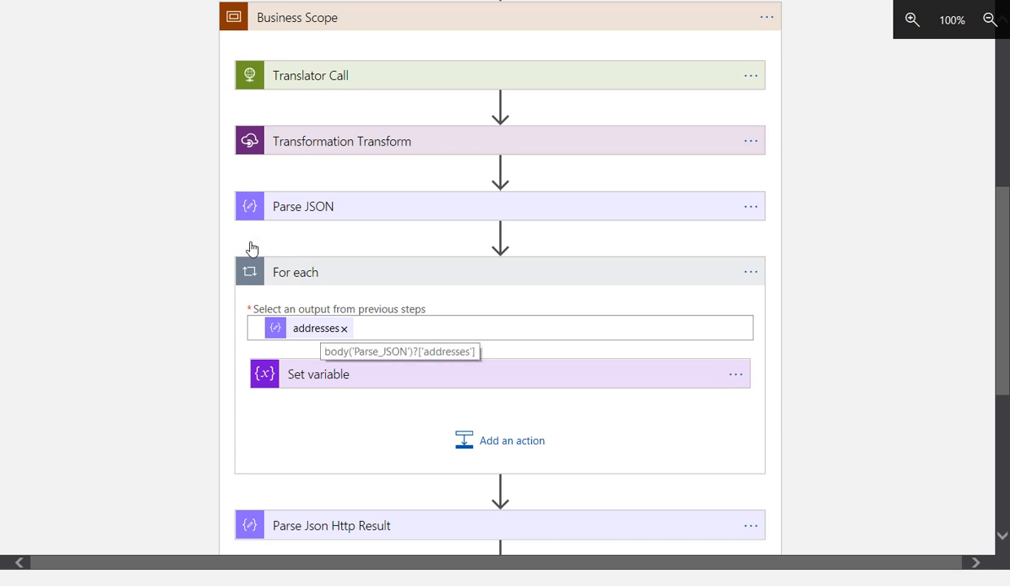